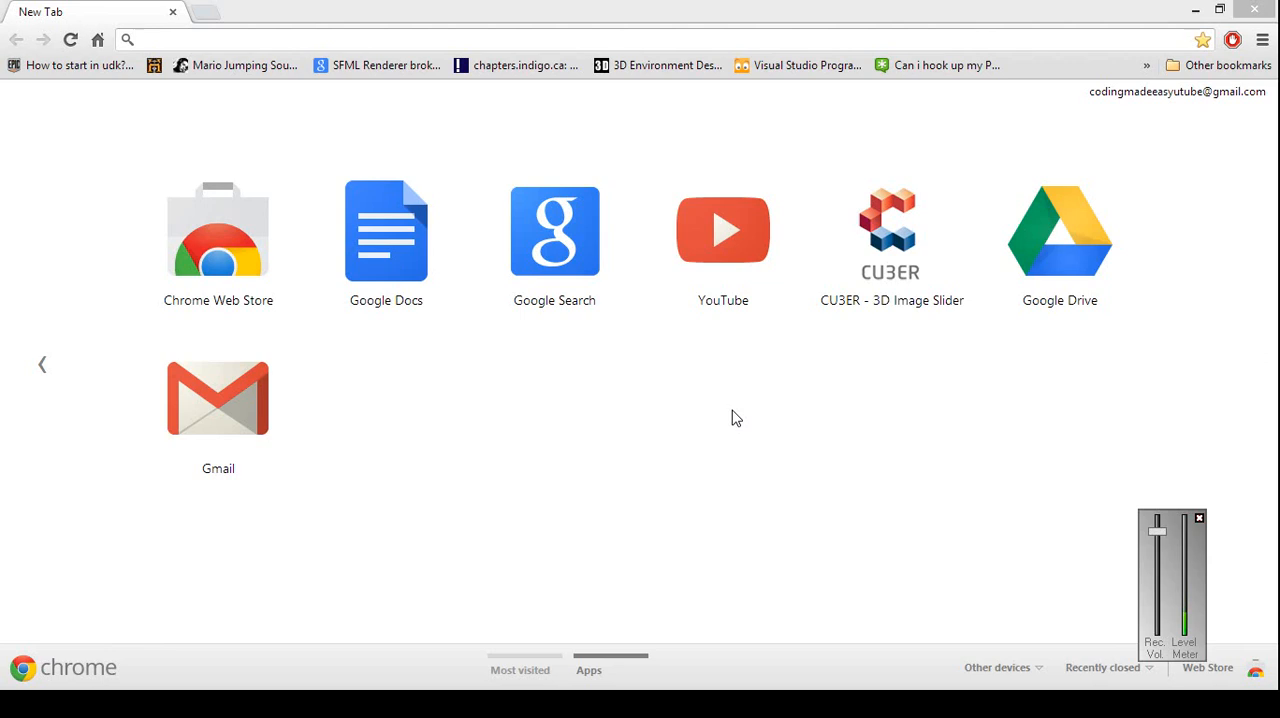
mouse_move(413, 181)
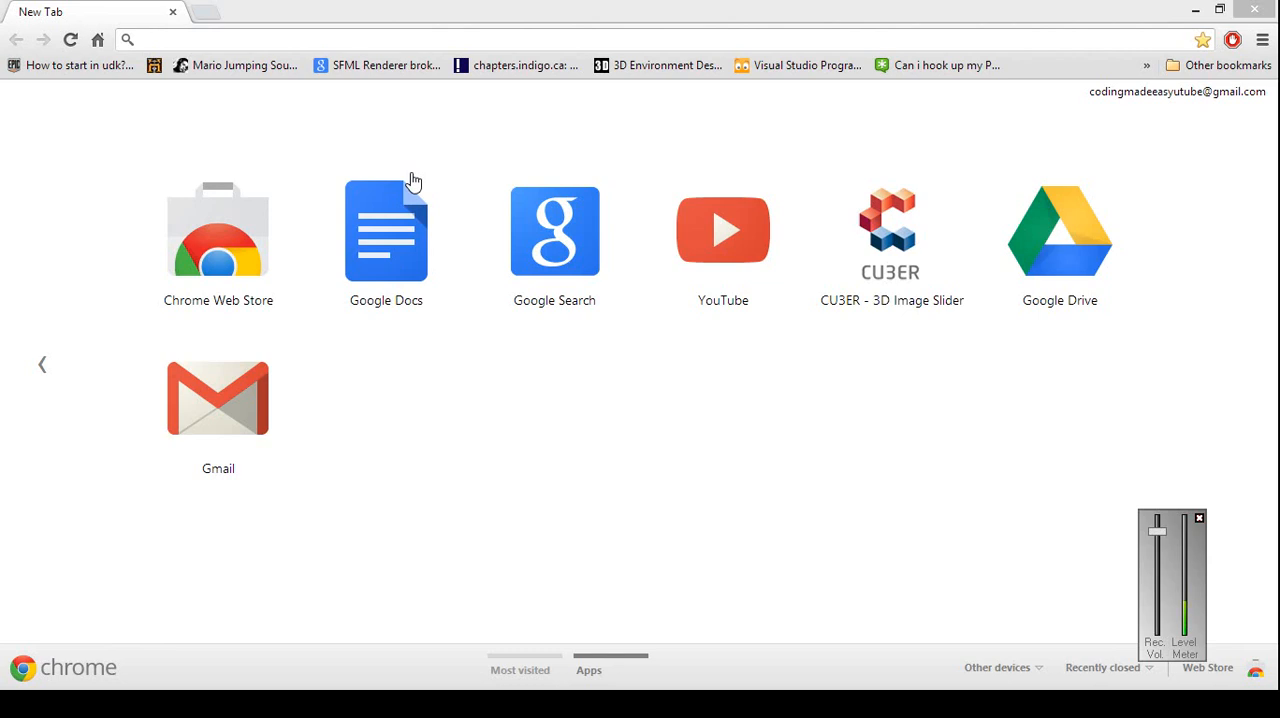
mouse_move(412, 178)
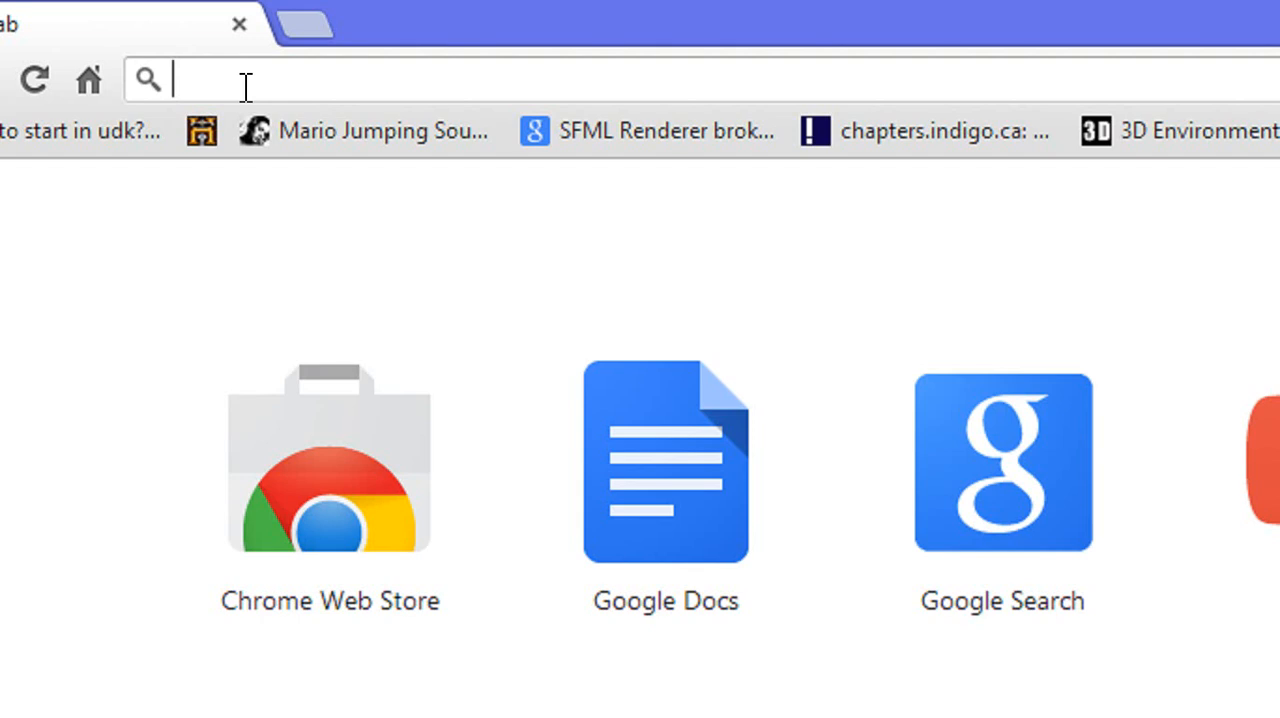
- Search Google for 'famitsu generator' and scroll through the results
text(family)
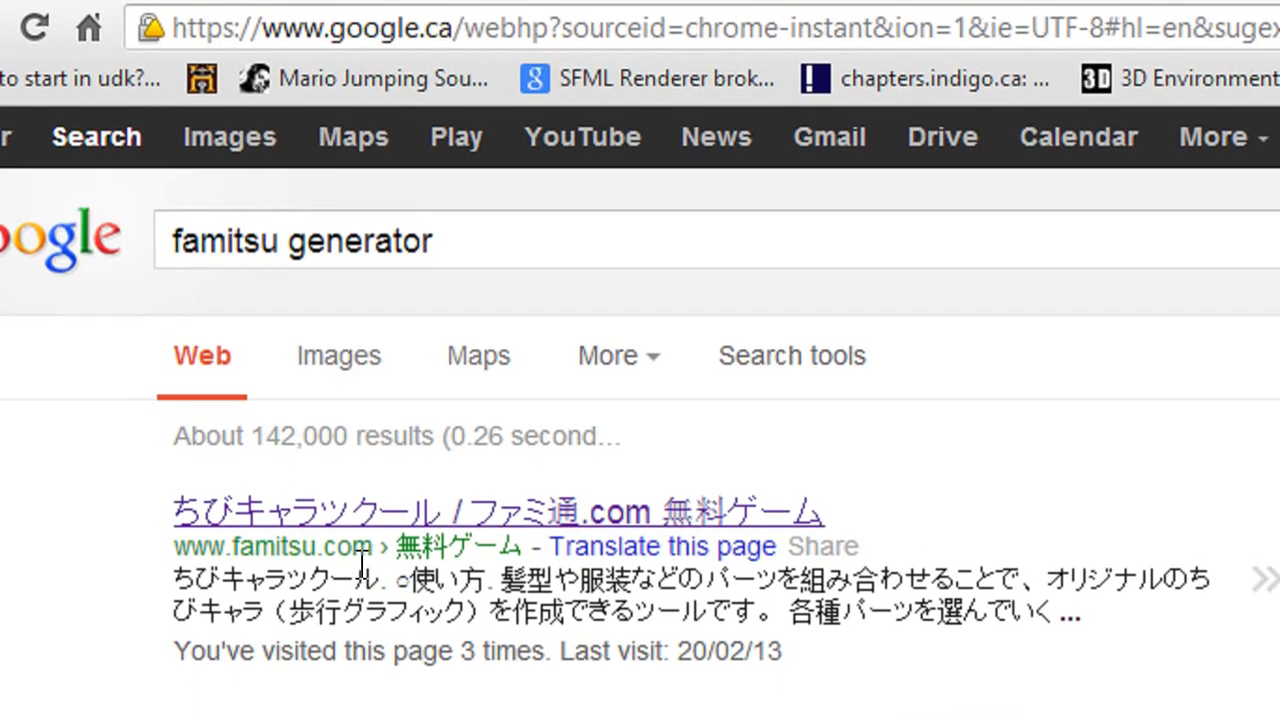
scroll(down, 3)
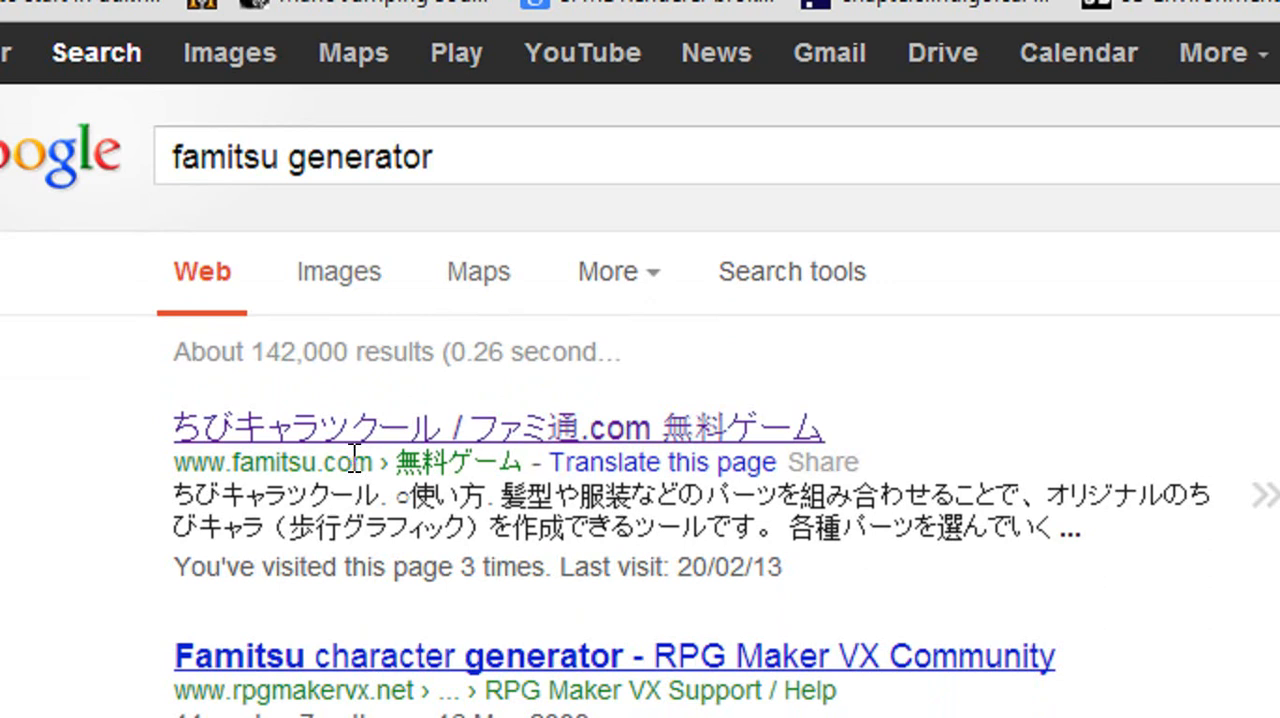
- Open the Famitsu Chibi Chara Tsukuru result and scroll down to the character generator
click(497, 427)
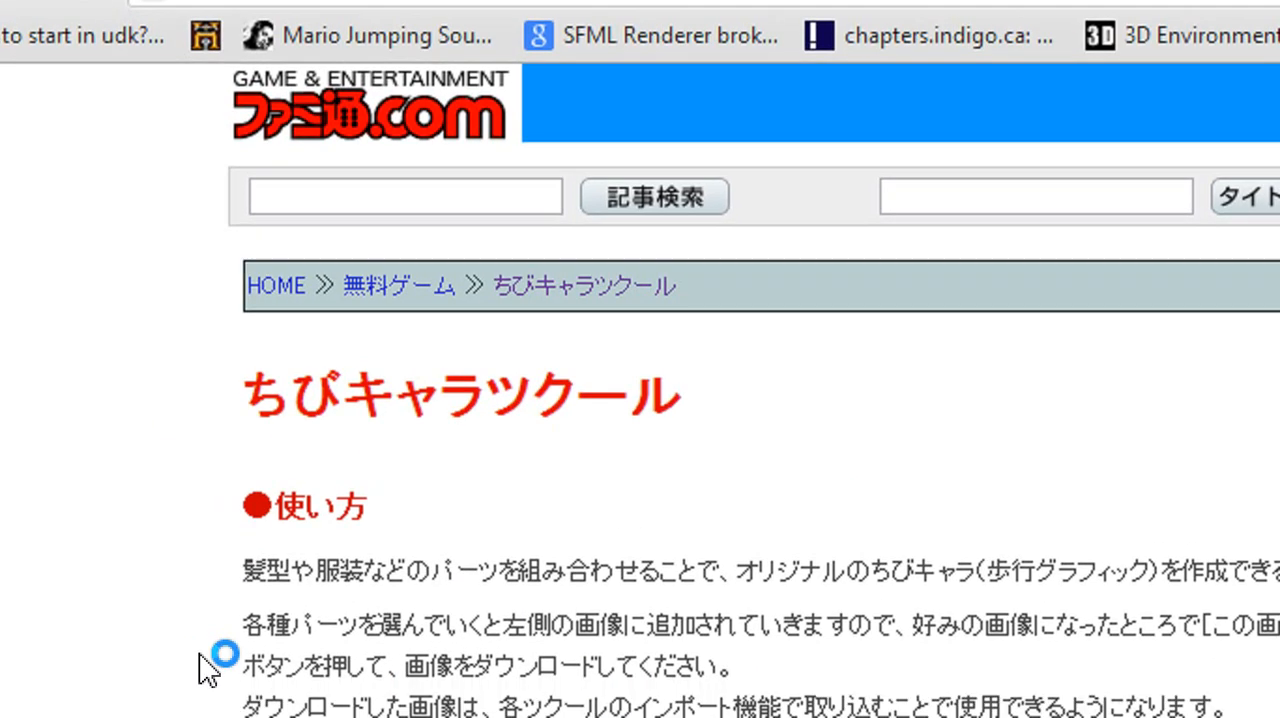
scroll(down, 3)
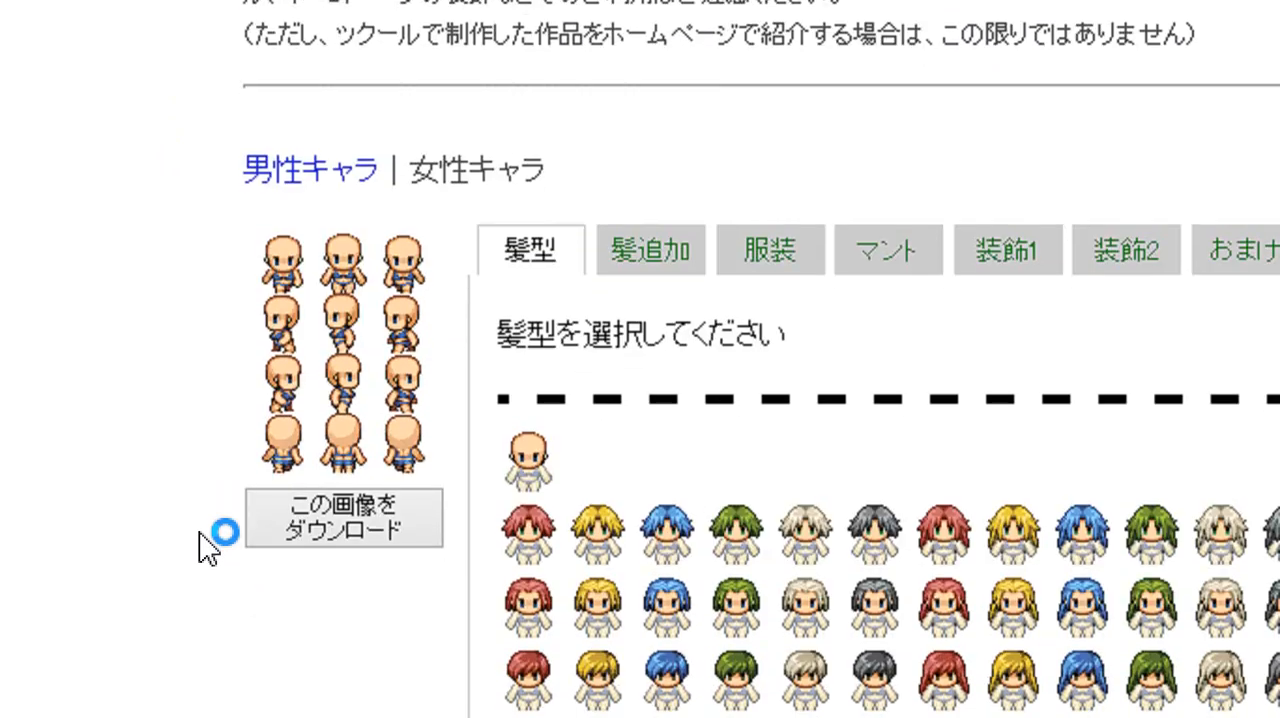
scroll(down, 3)
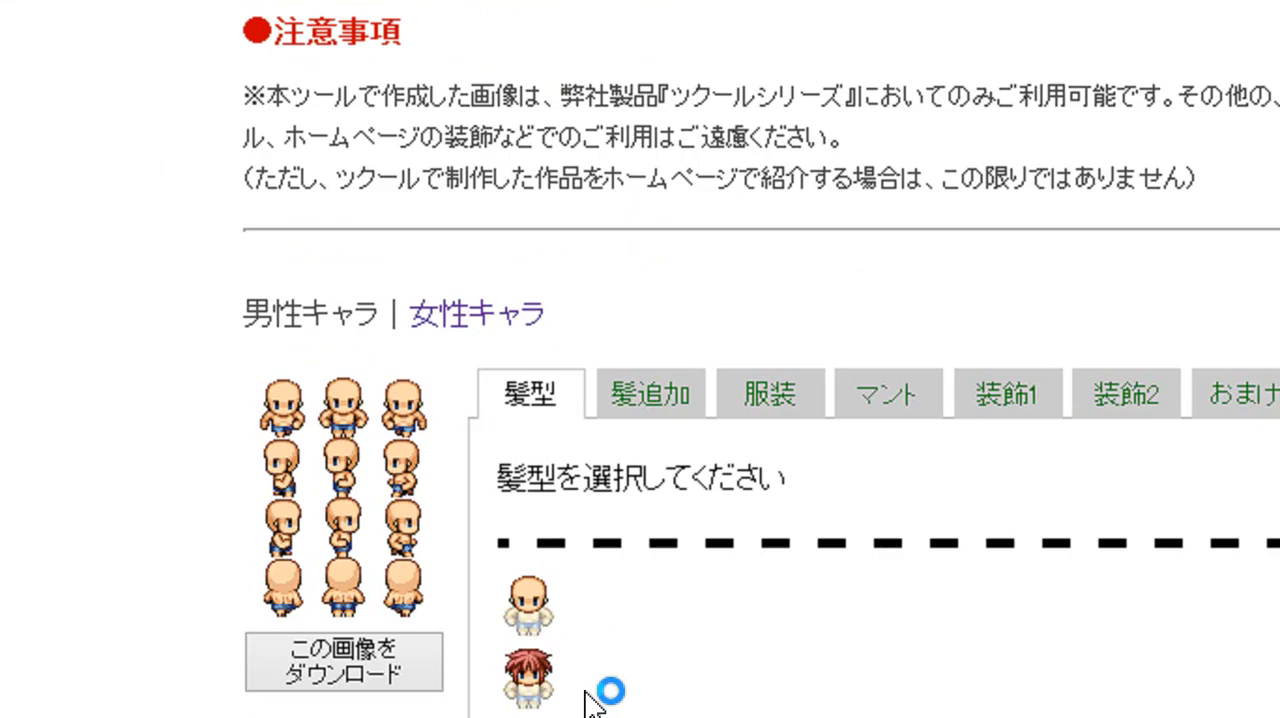
scroll(down, 3)
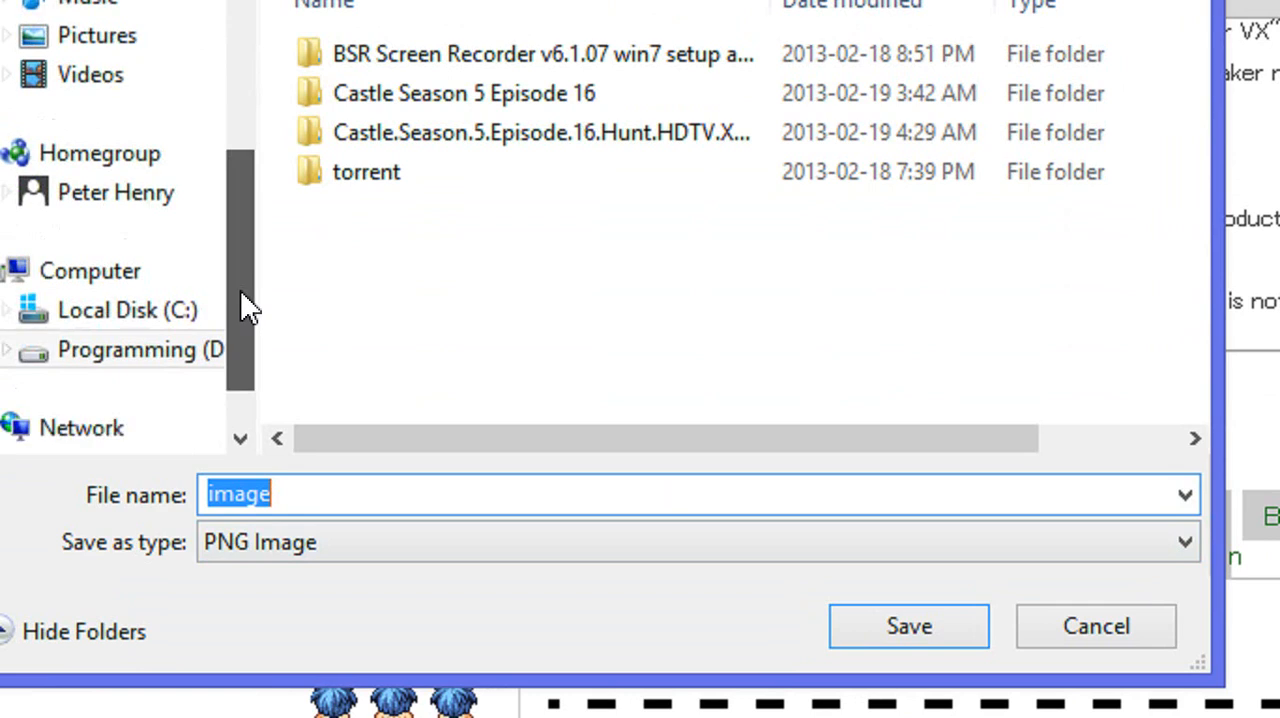
- Save the sprite as 'image' in the Sfml 2.0 folder on the Programming drive
click(140, 349)
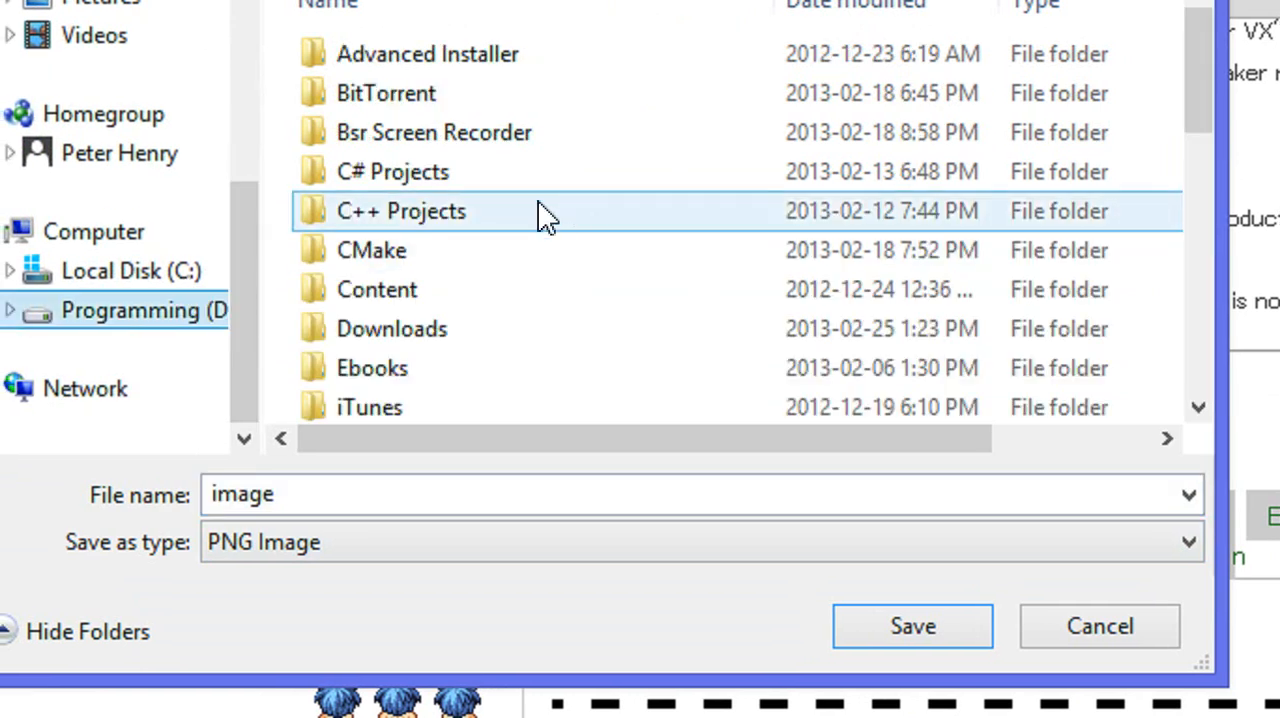
scroll(down, 3)
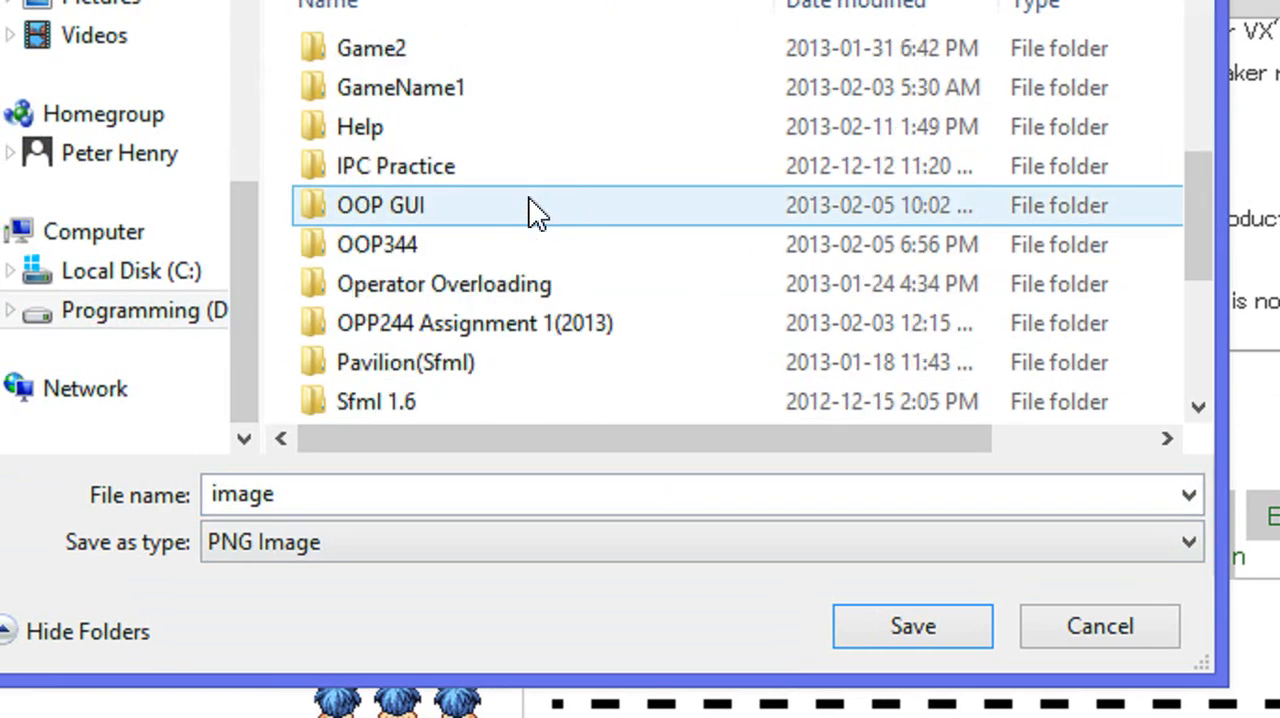
double_click(380, 205)
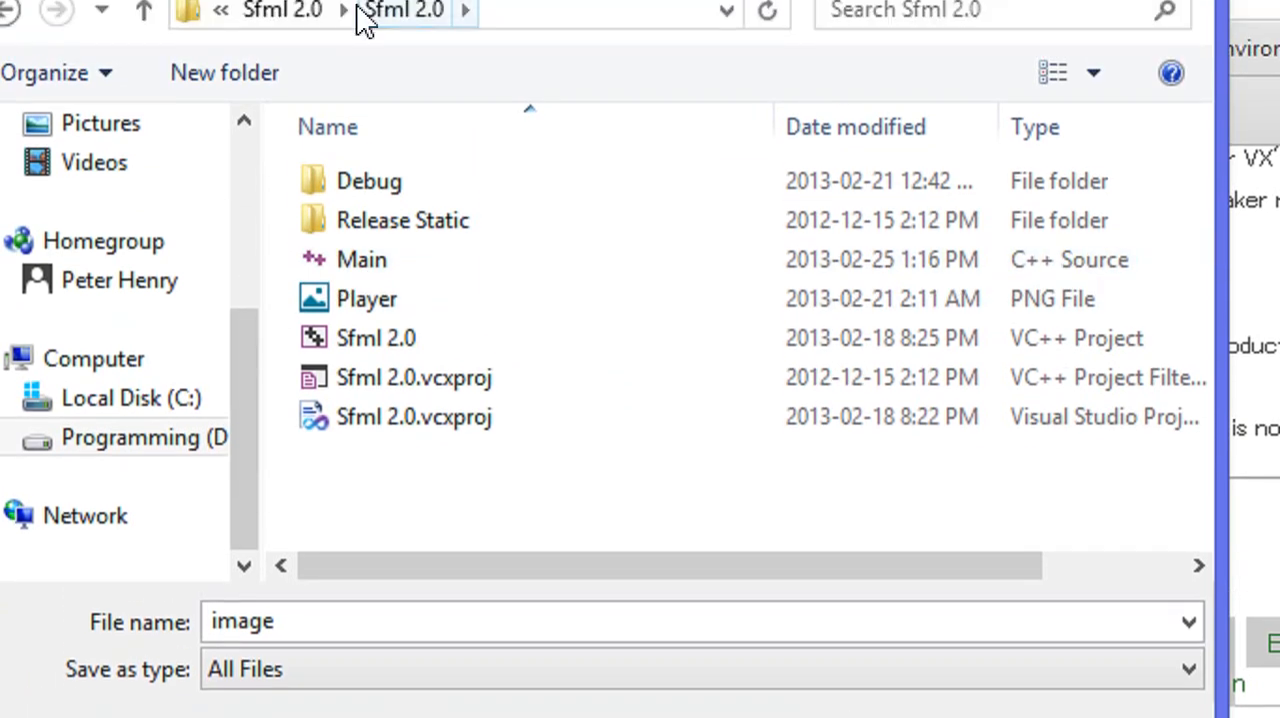
click(367, 306)
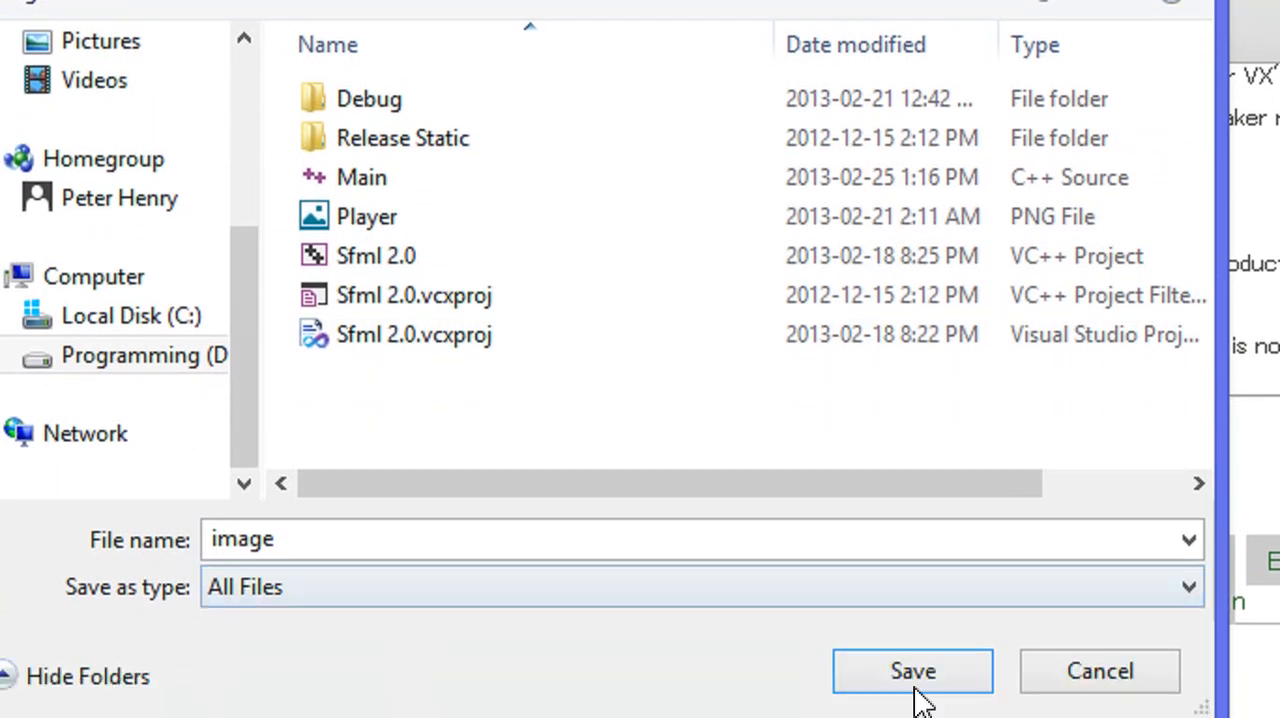
click(911, 671)
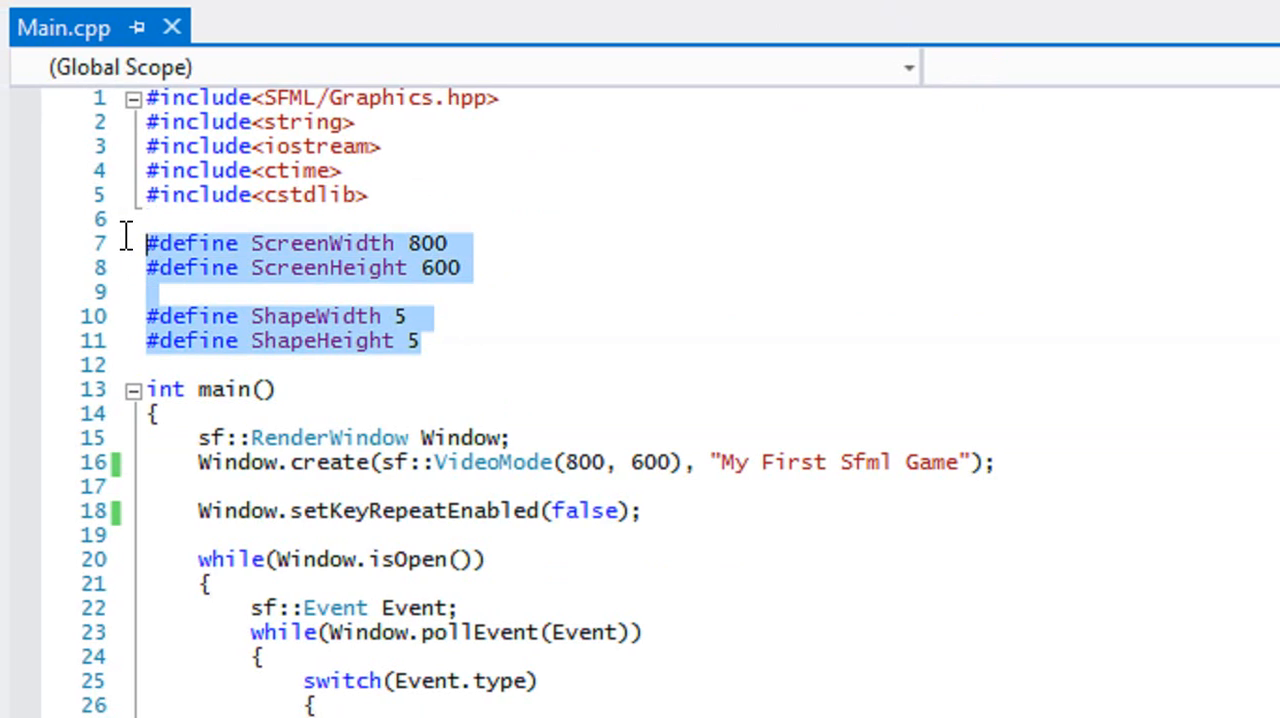
- Delete the ctime/cstdlib includes and the ScreenWidth, ScreenHeight and Shape defines
key(Delete)
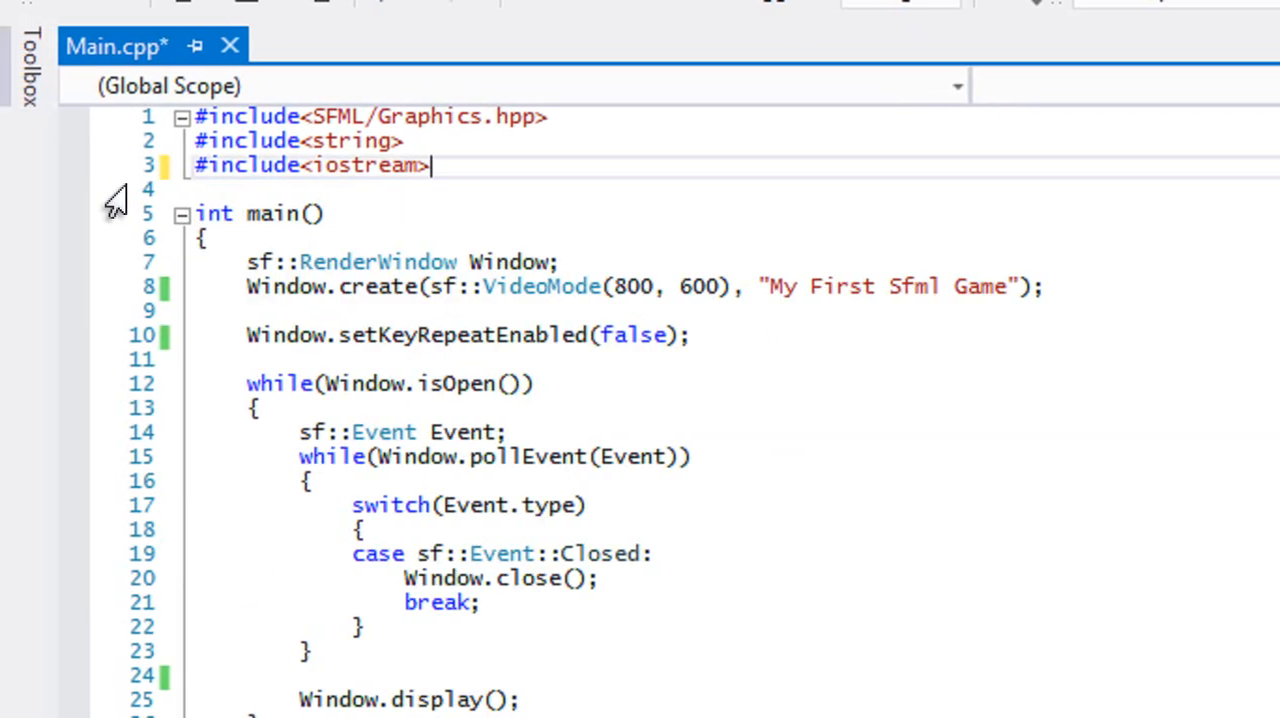
scroll(down, 3)
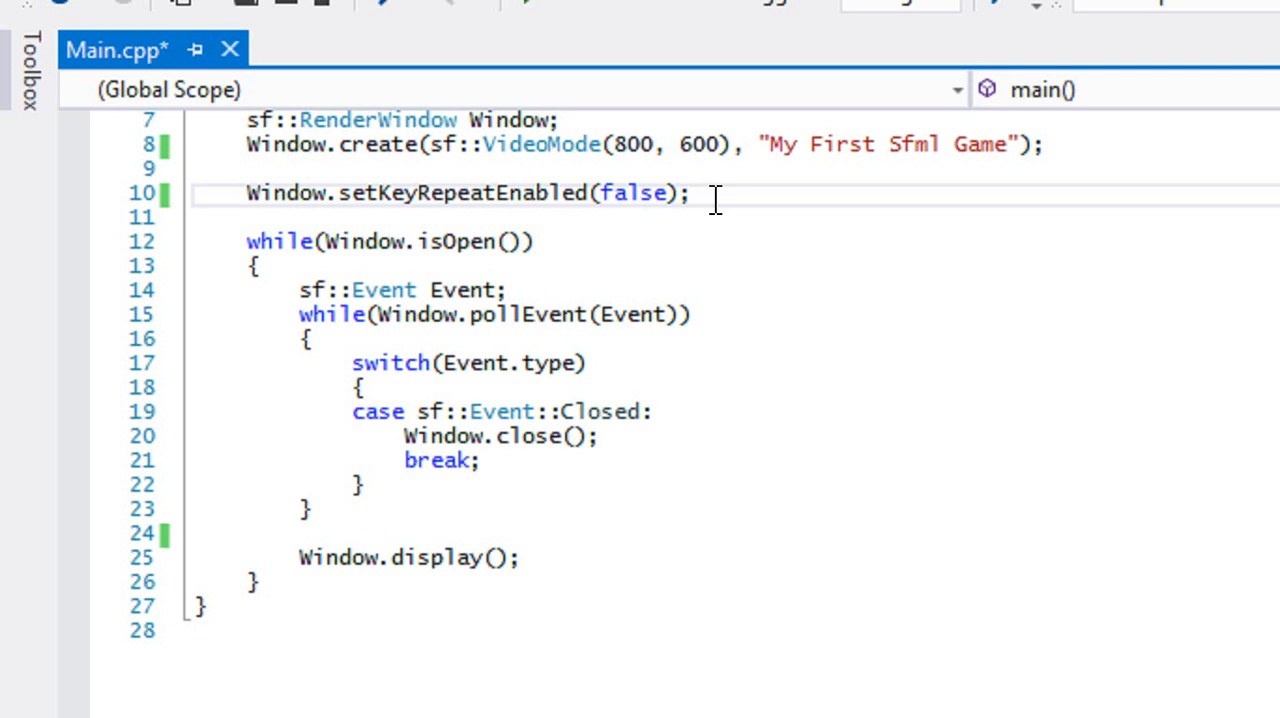
- Place the cursor after Window.setKeyRepeatEnabled(false); to open new lines below it
click(690, 193)
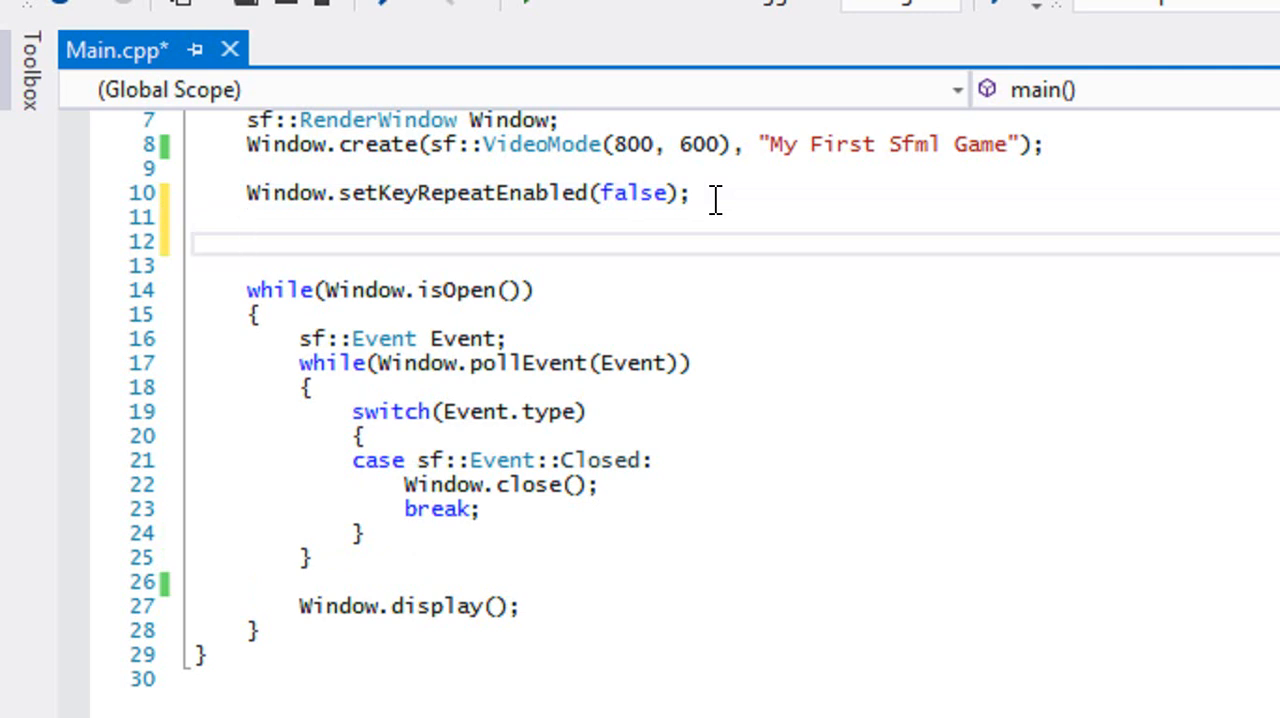
- Declare 'sf::Texture pTexture;' on the new empty line
click(247, 242)
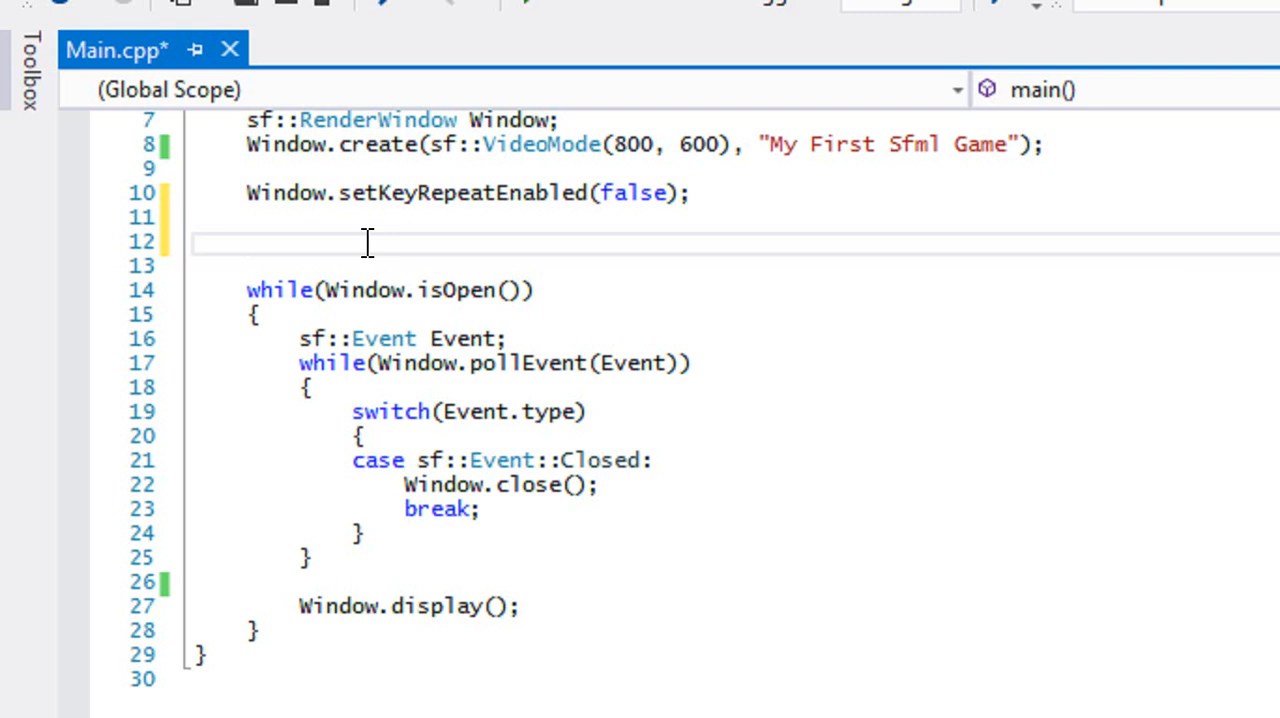
text(sf::Te)
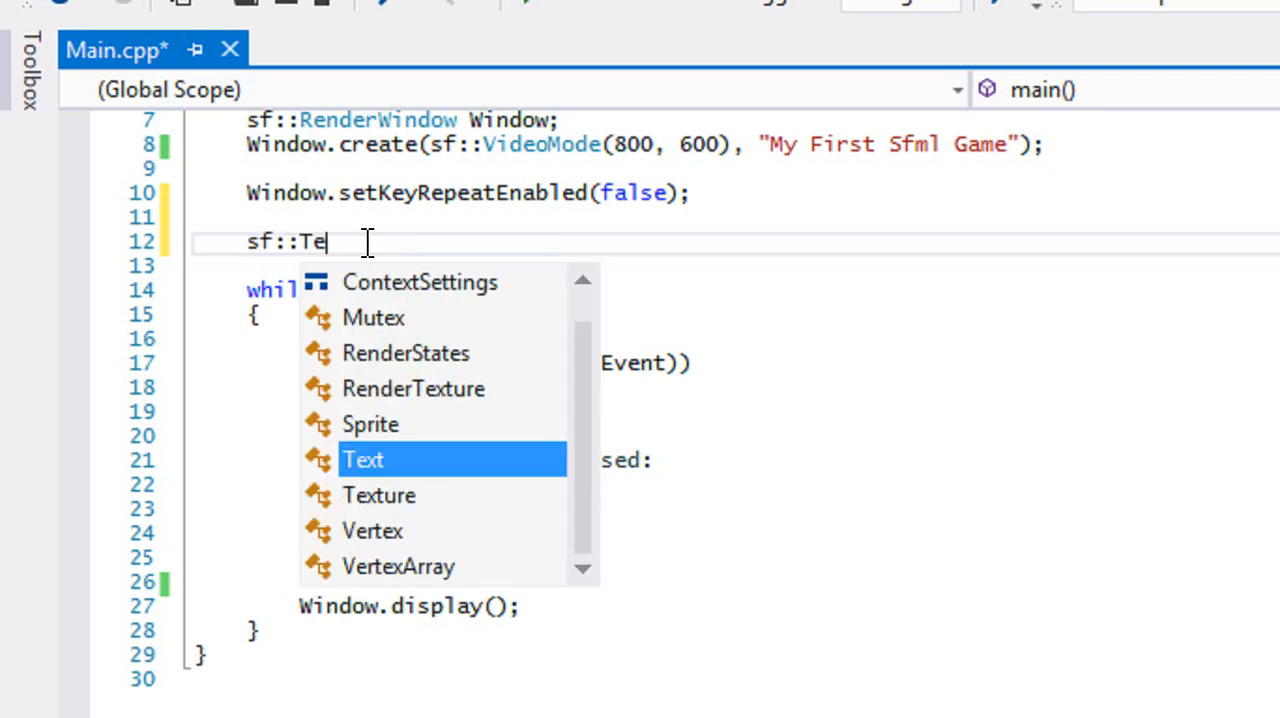
text(x)
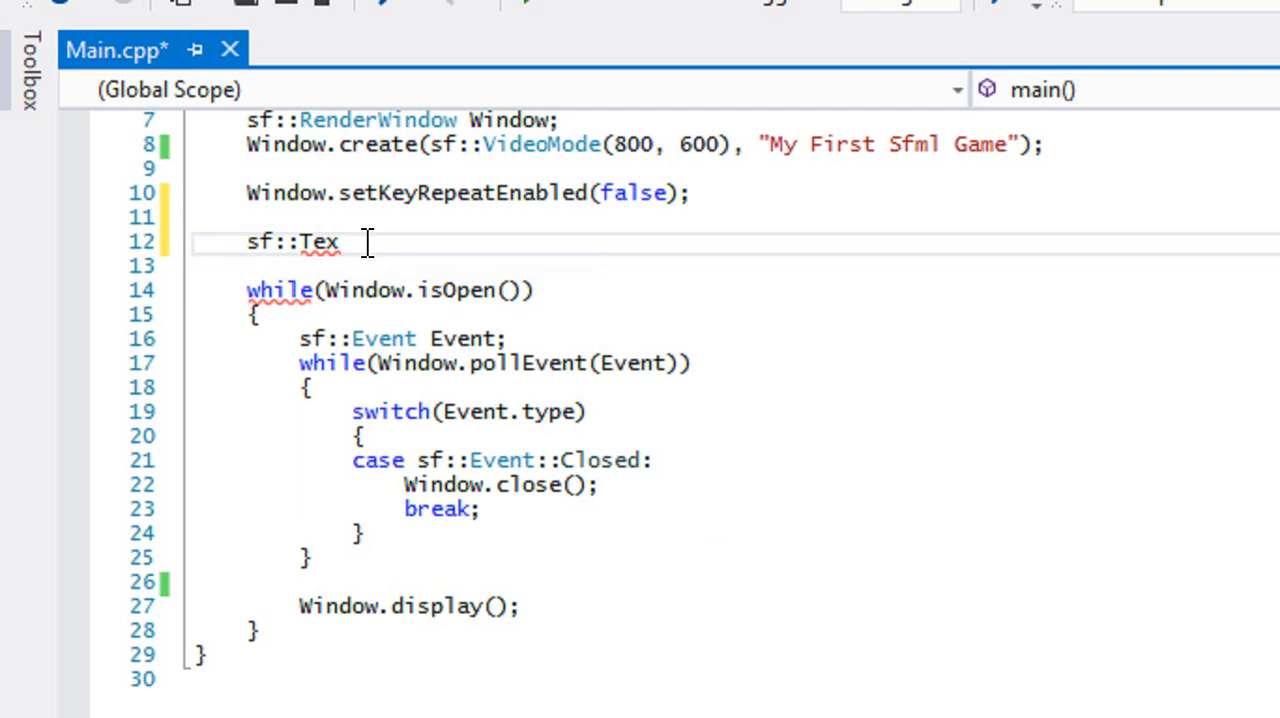
text(ture p)
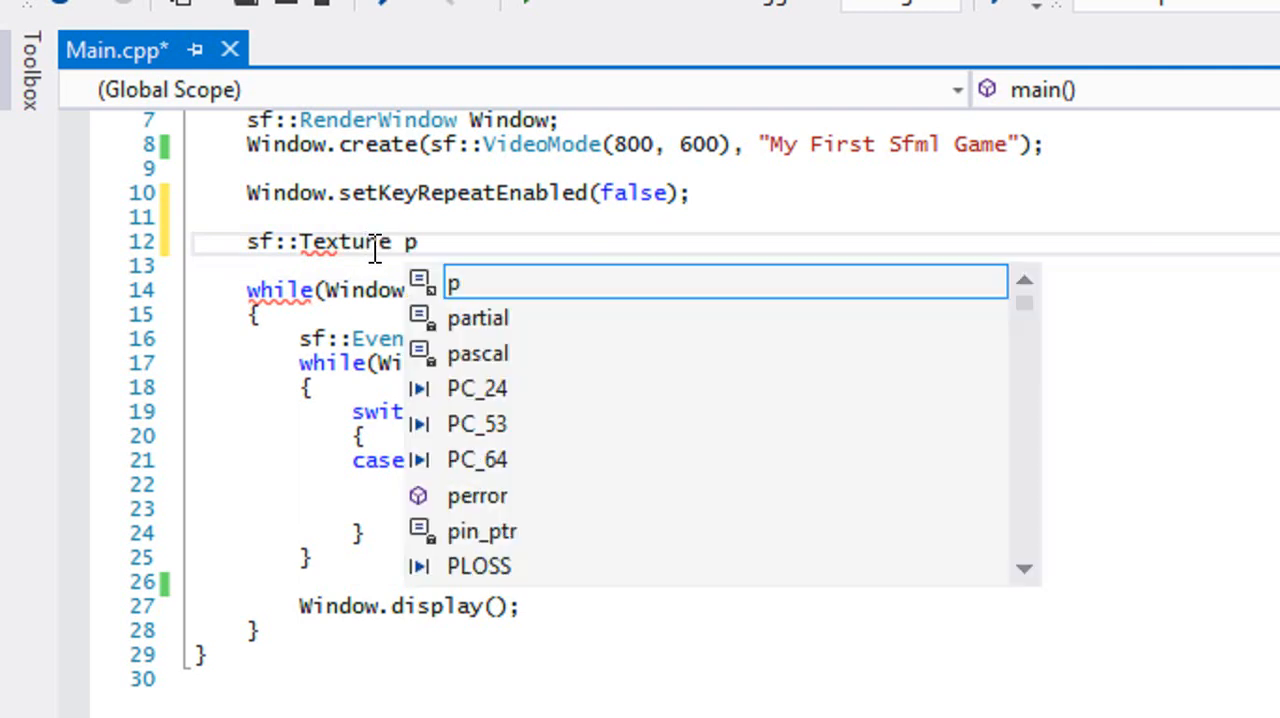
text(Te)
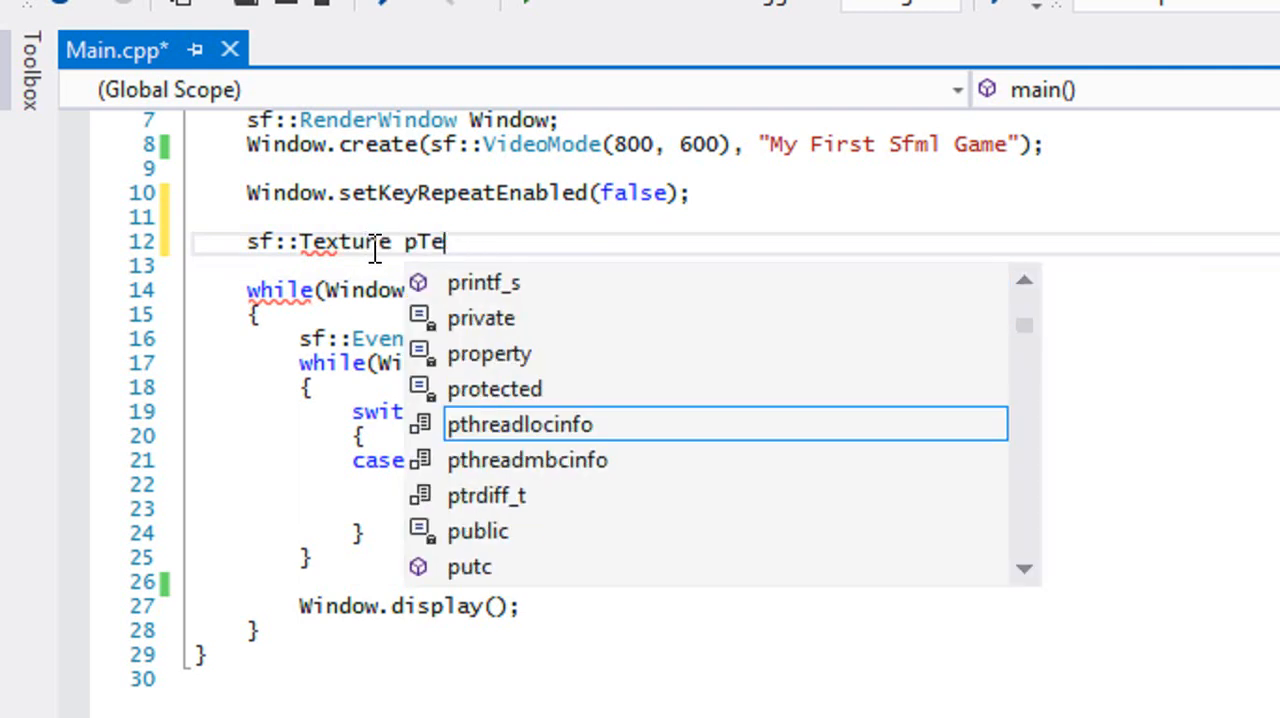
text(xture;)
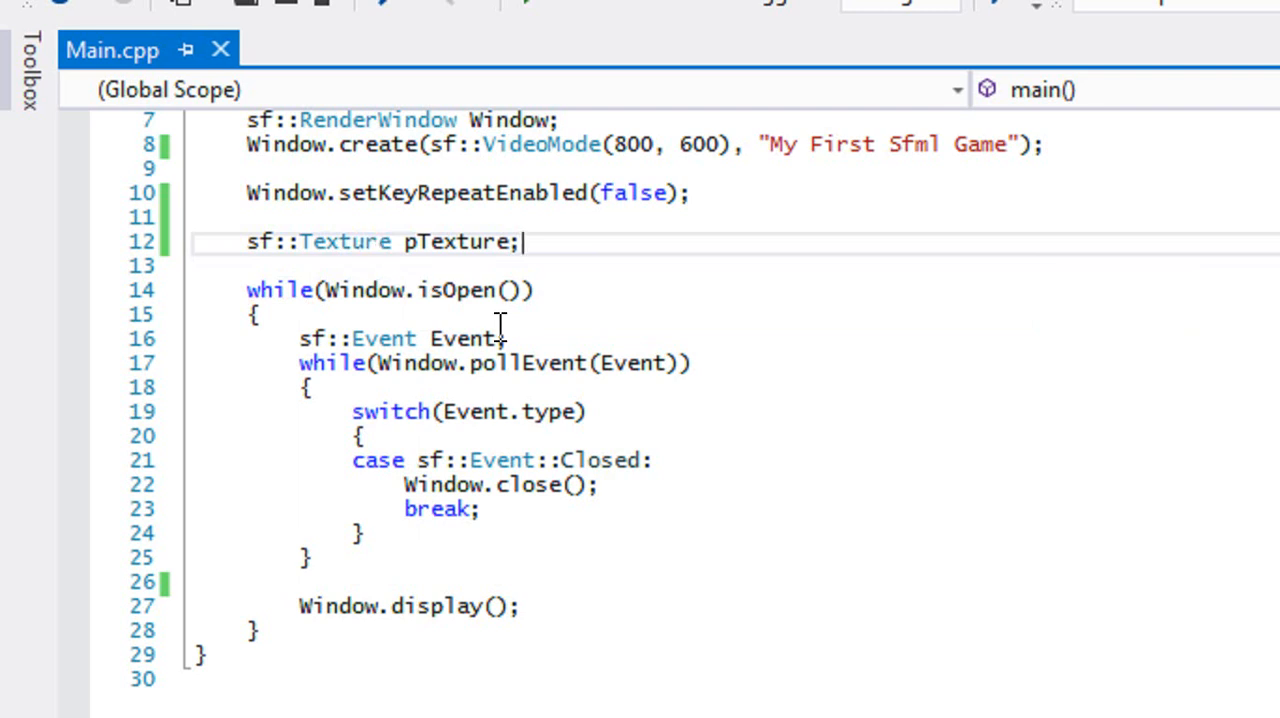
- Load "Player.png" into pTexture, printing an error via cout if loading fails
text(if()
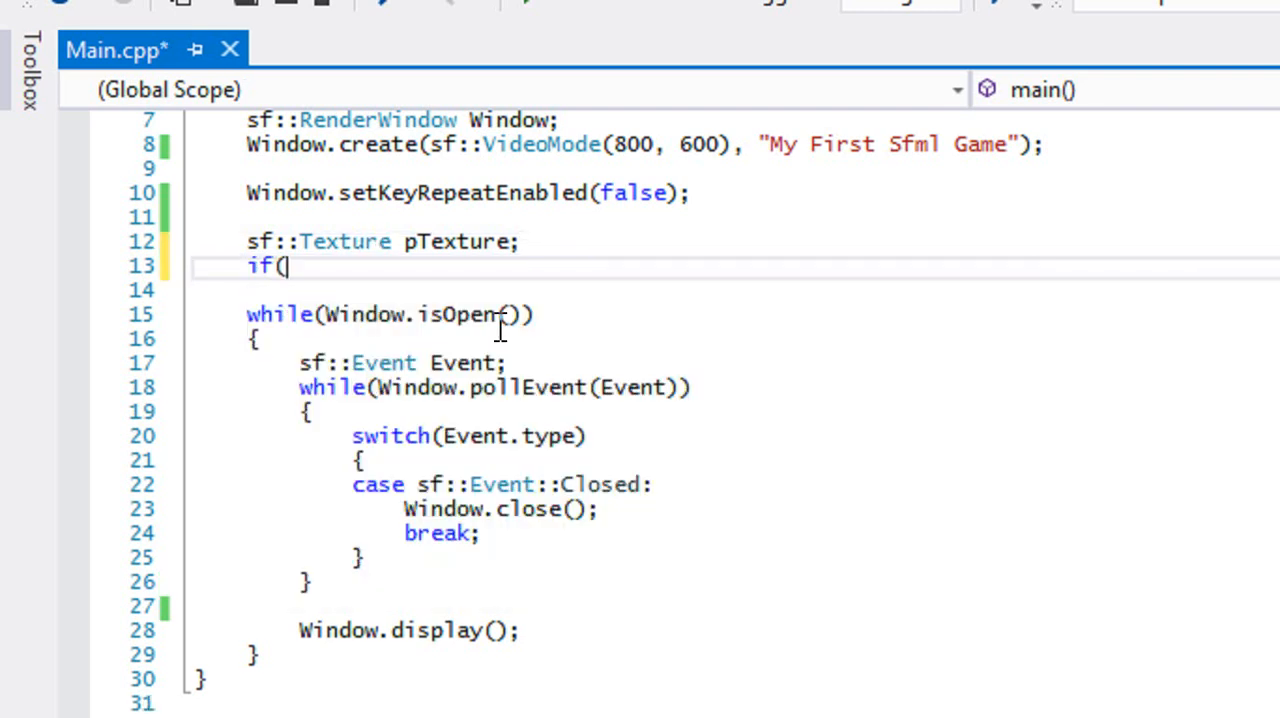
text(!pTe)
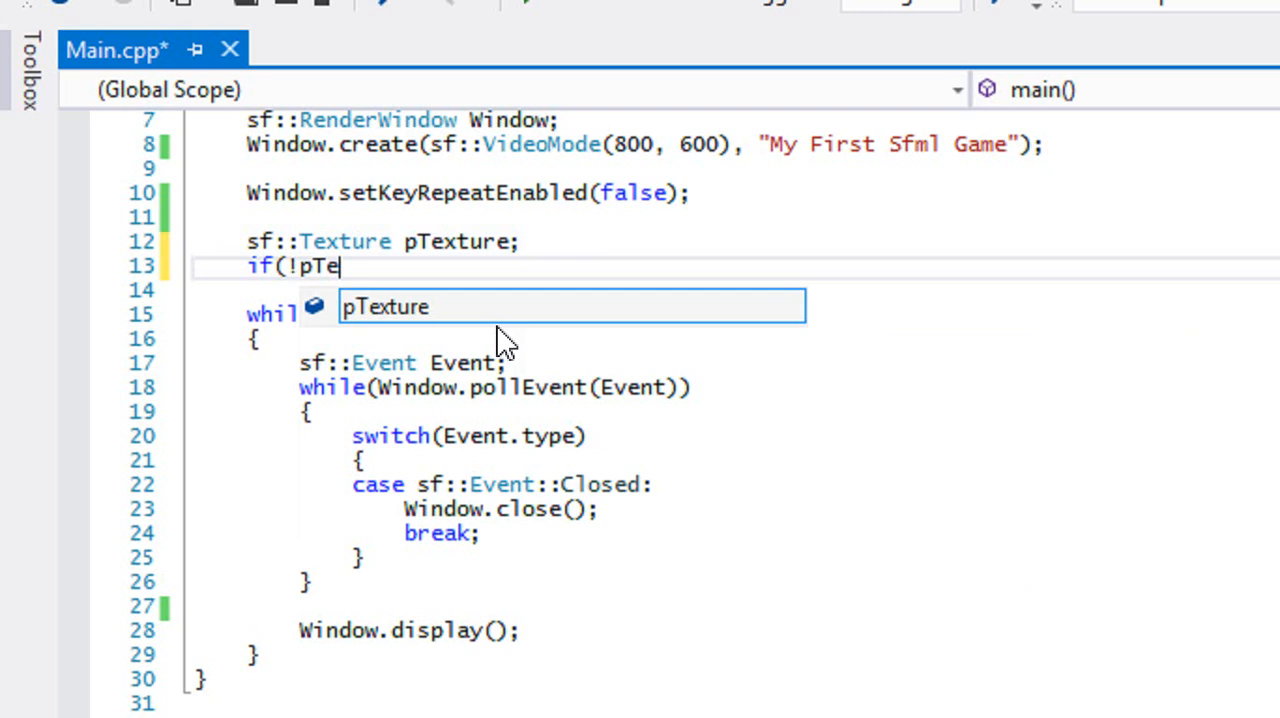
text(xture.loadFromFile)
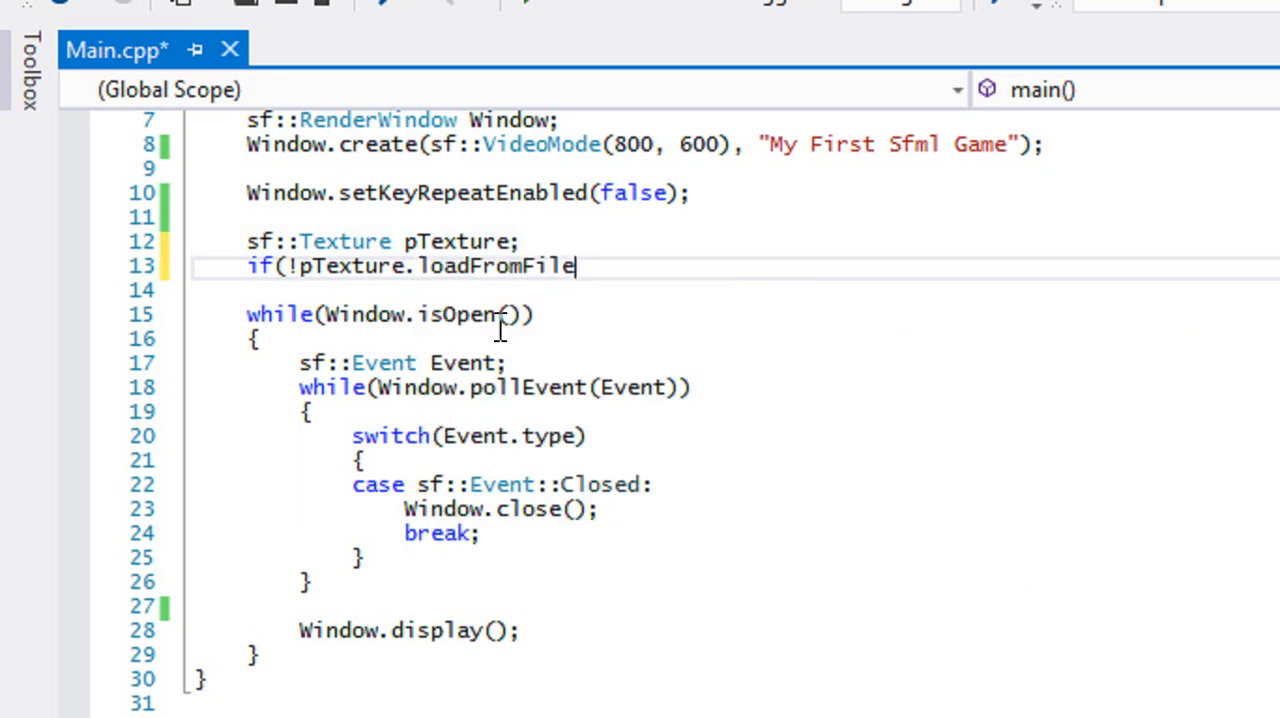
text((")
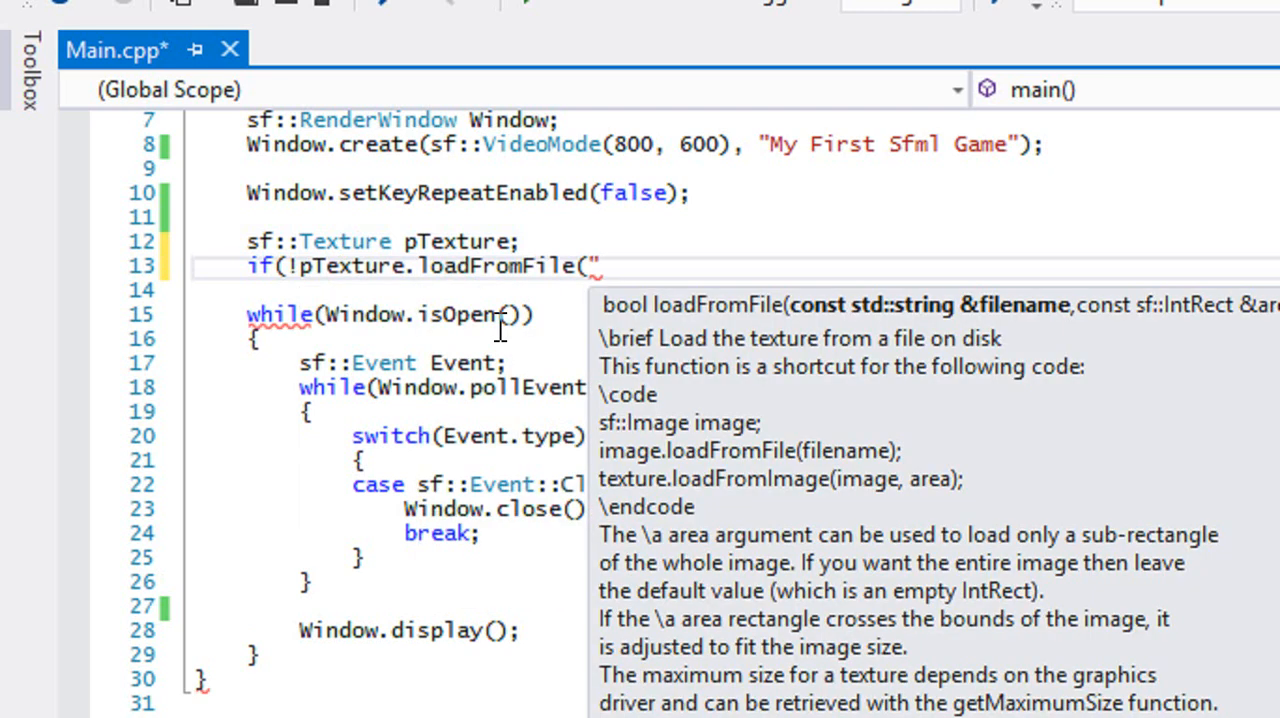
text(Player.)
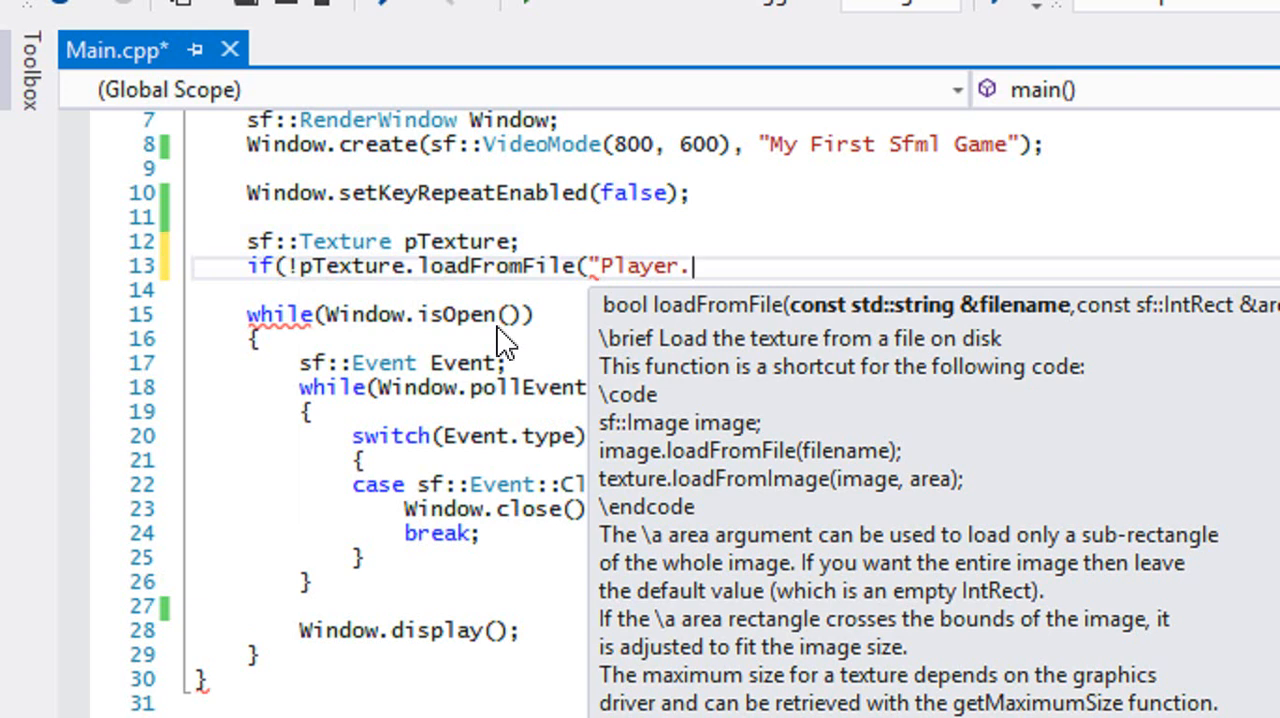
text(png",)
click(735, 290)
text(std:)
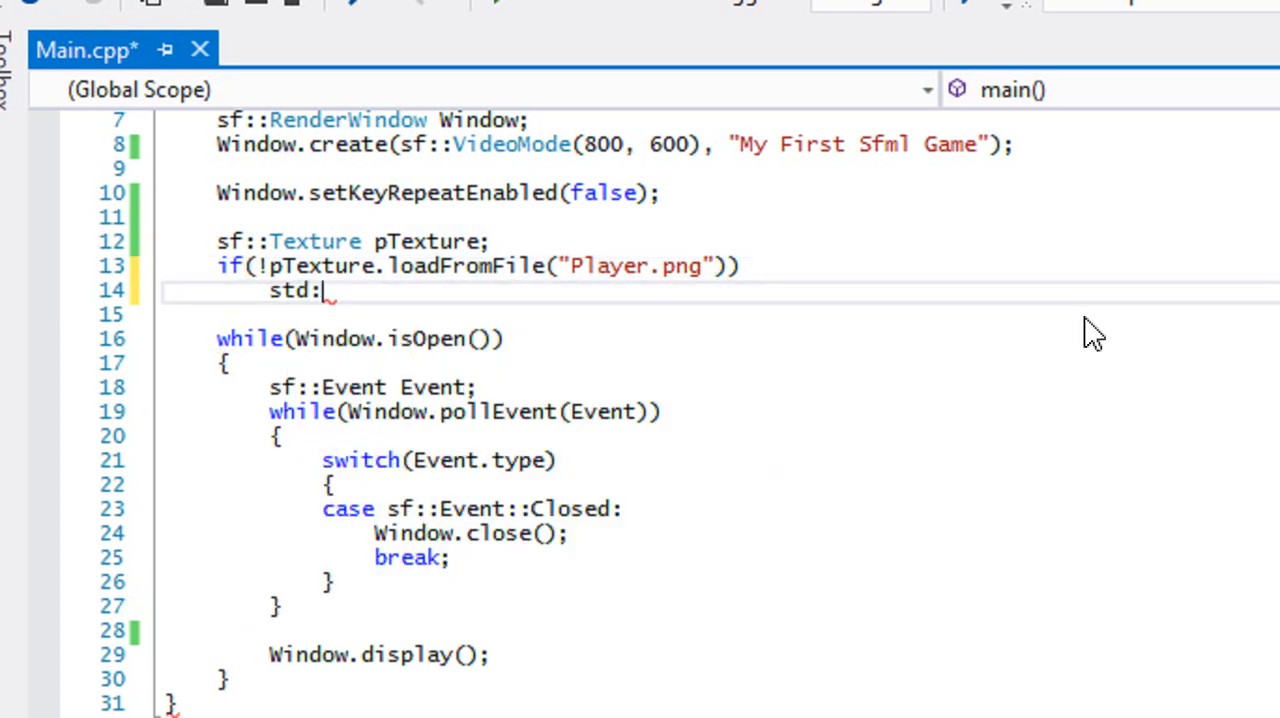
text(cout << "Error could not lo)
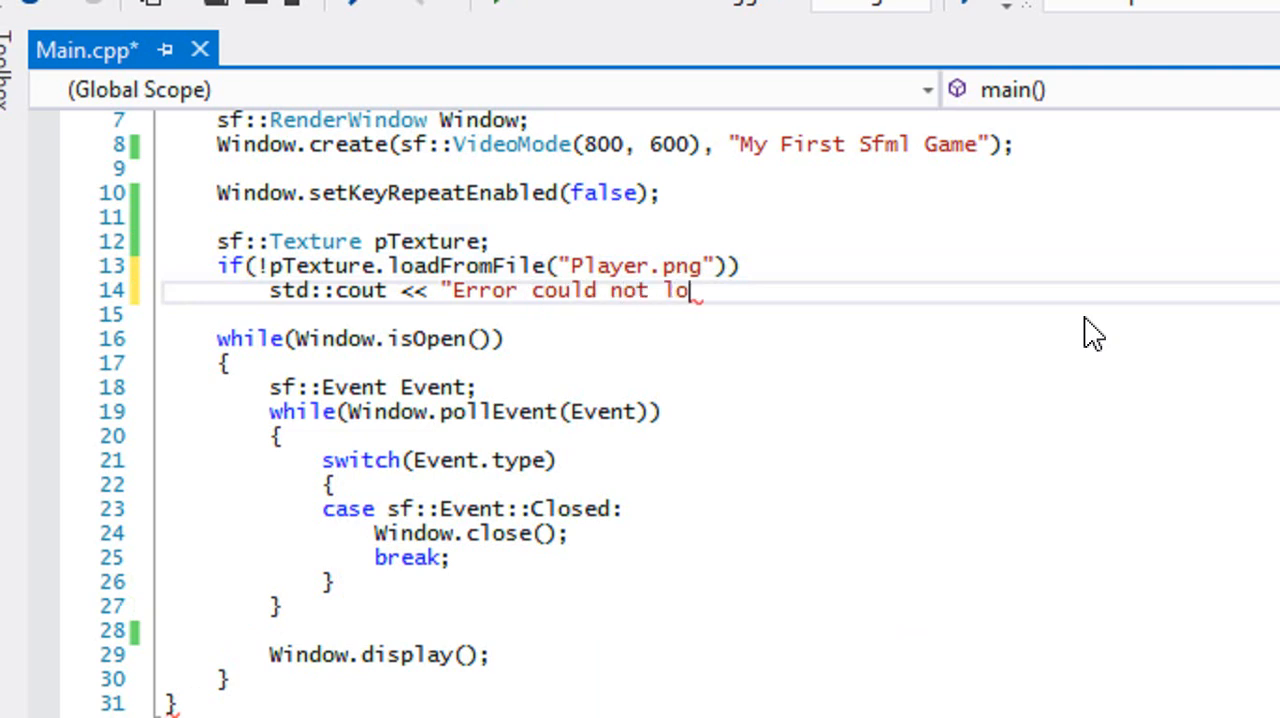
text(ad player image" << std::endl;)
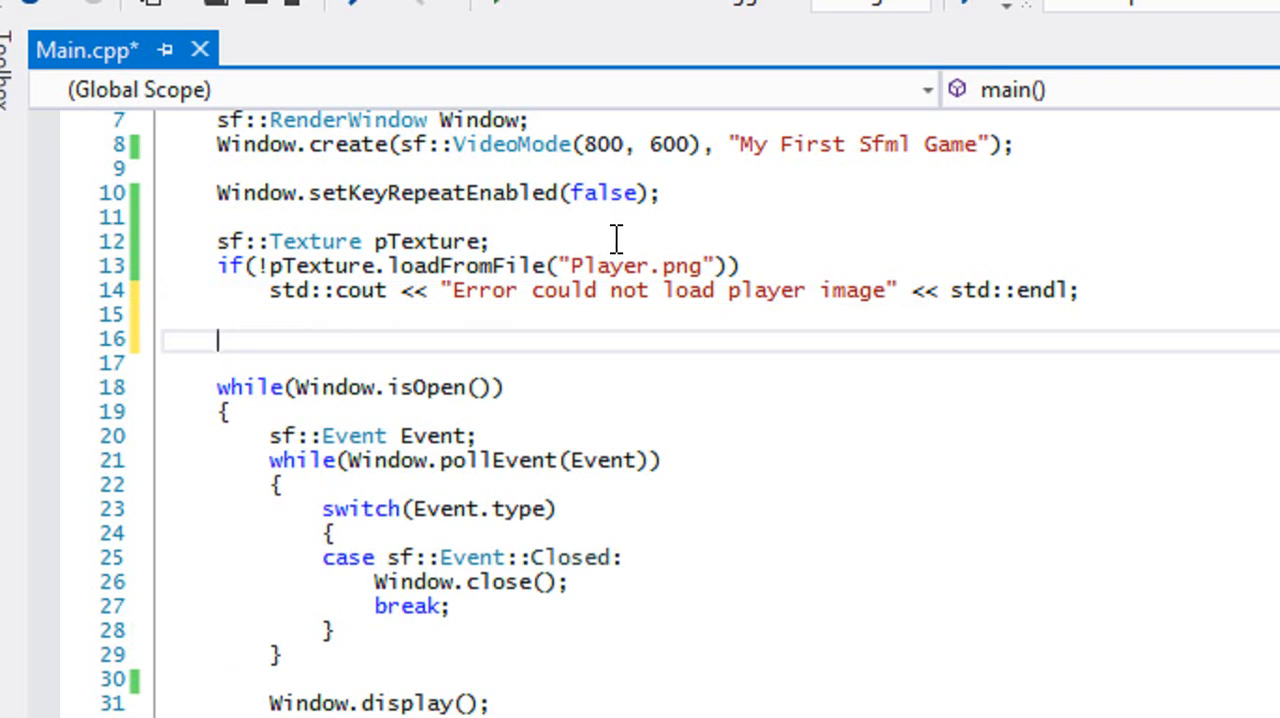
- Declare 'sf::Sprite playerImage;' below the texture
text(sf::Sprite)
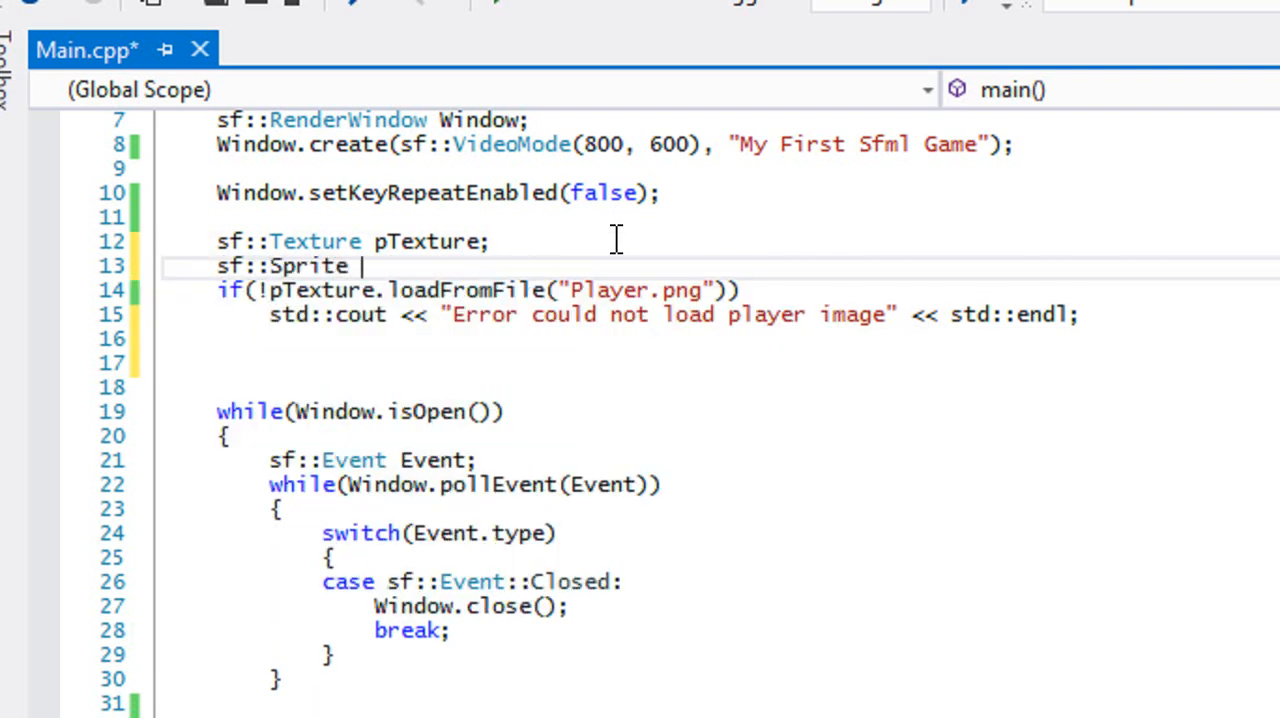
text(s)
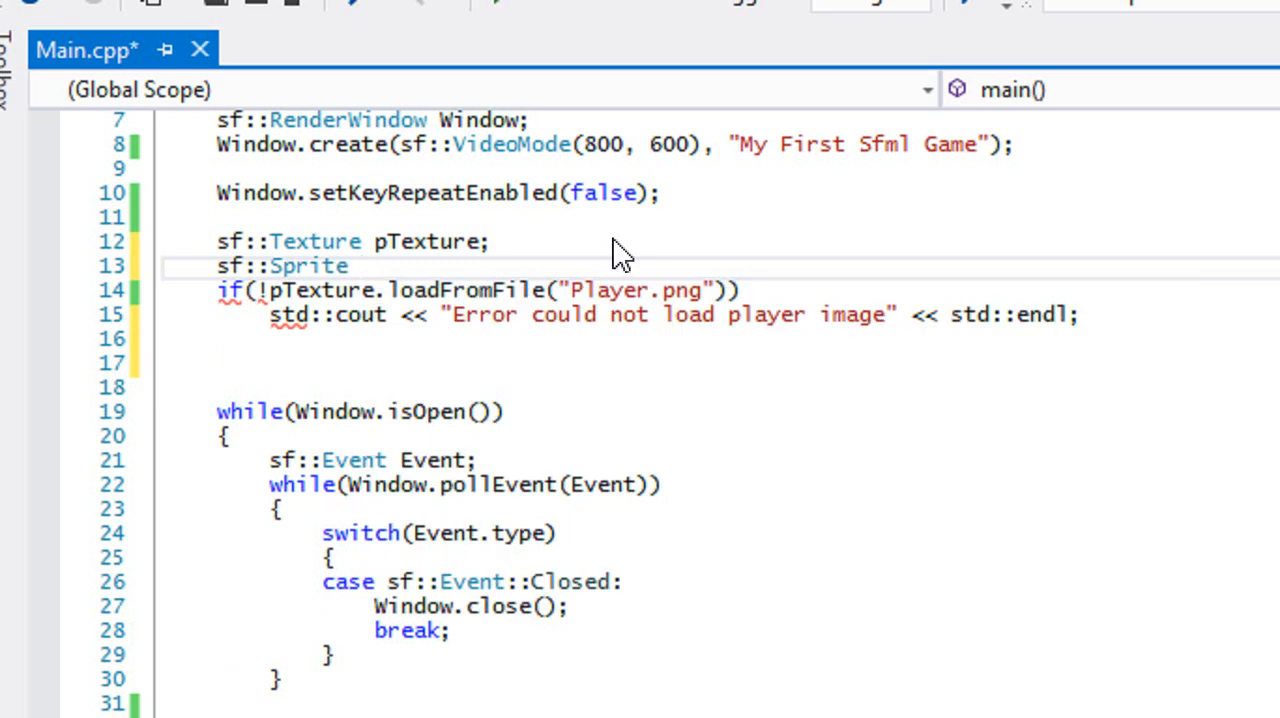
text(s)
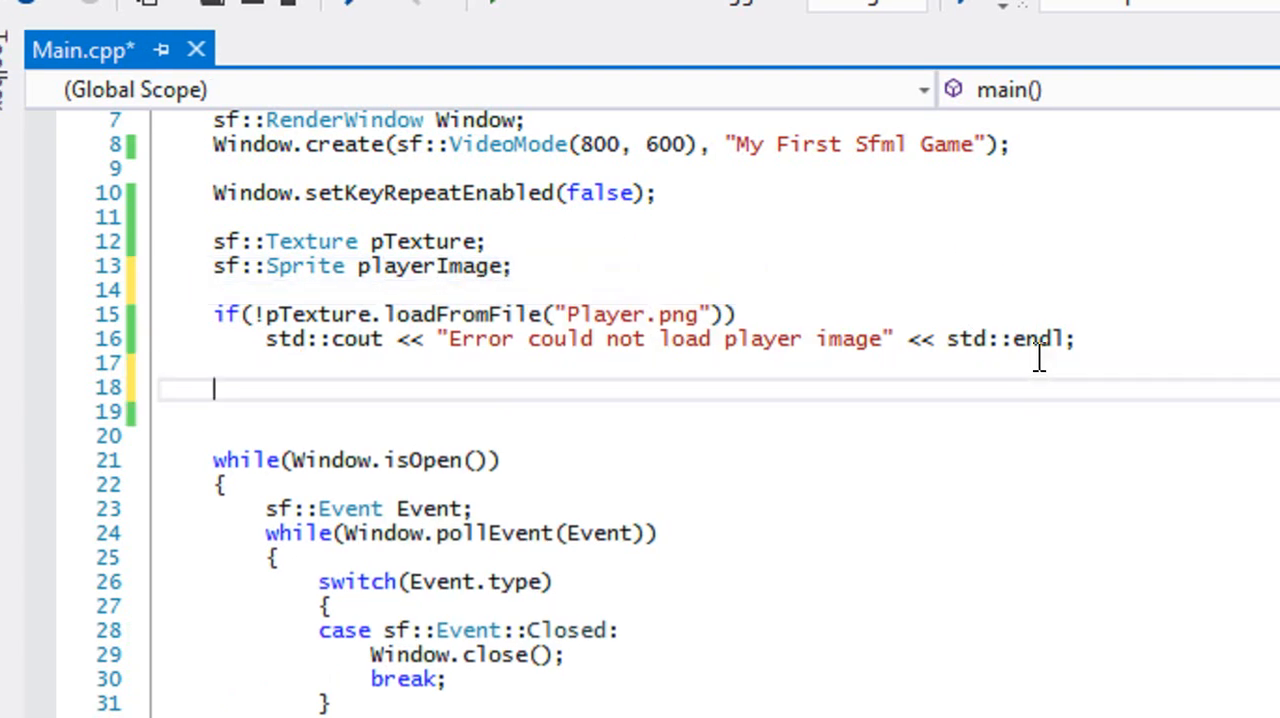
- Add playerImage.setTexture(pTexture) and remove the extra blank line before the loop
text(playerIma)
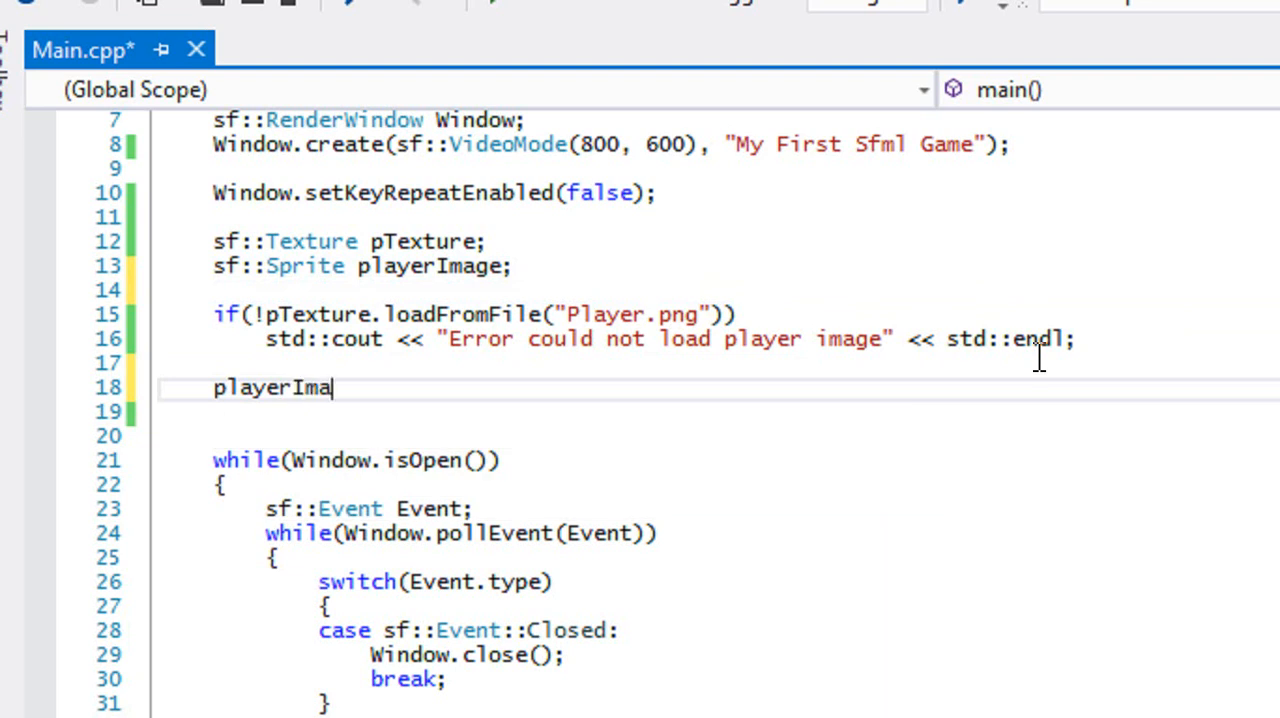
text(ge.s)
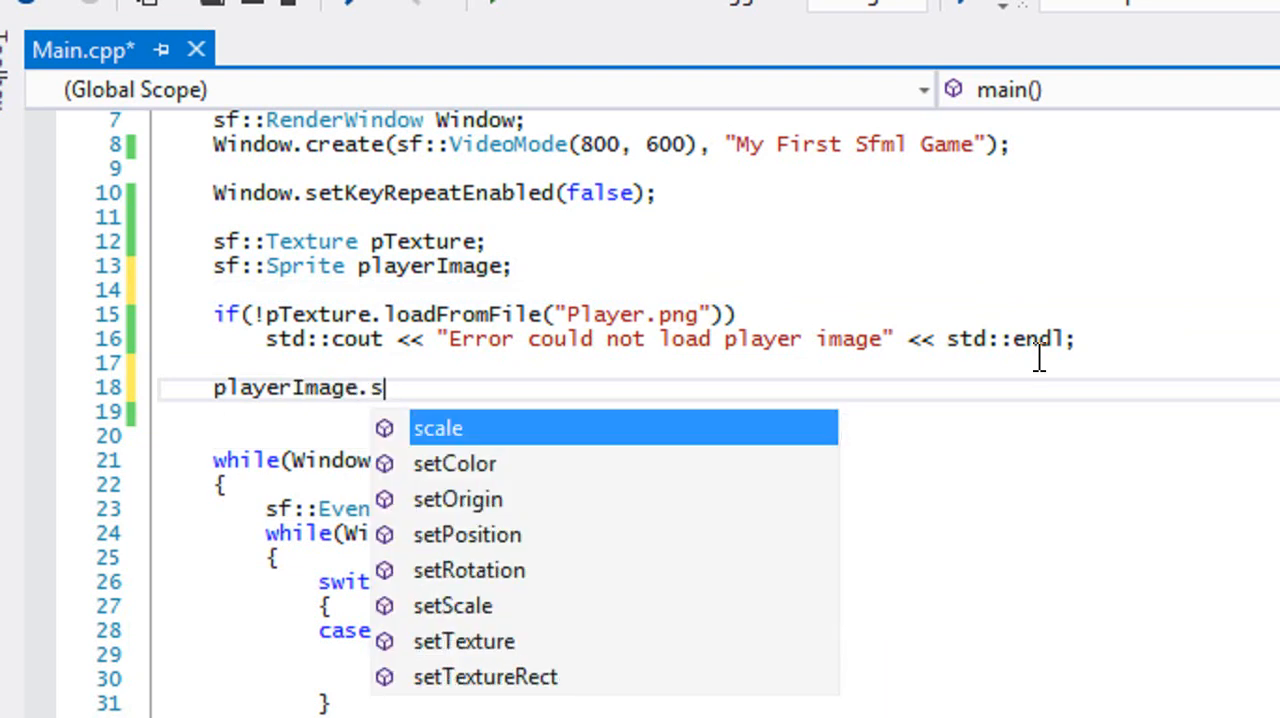
text(et)
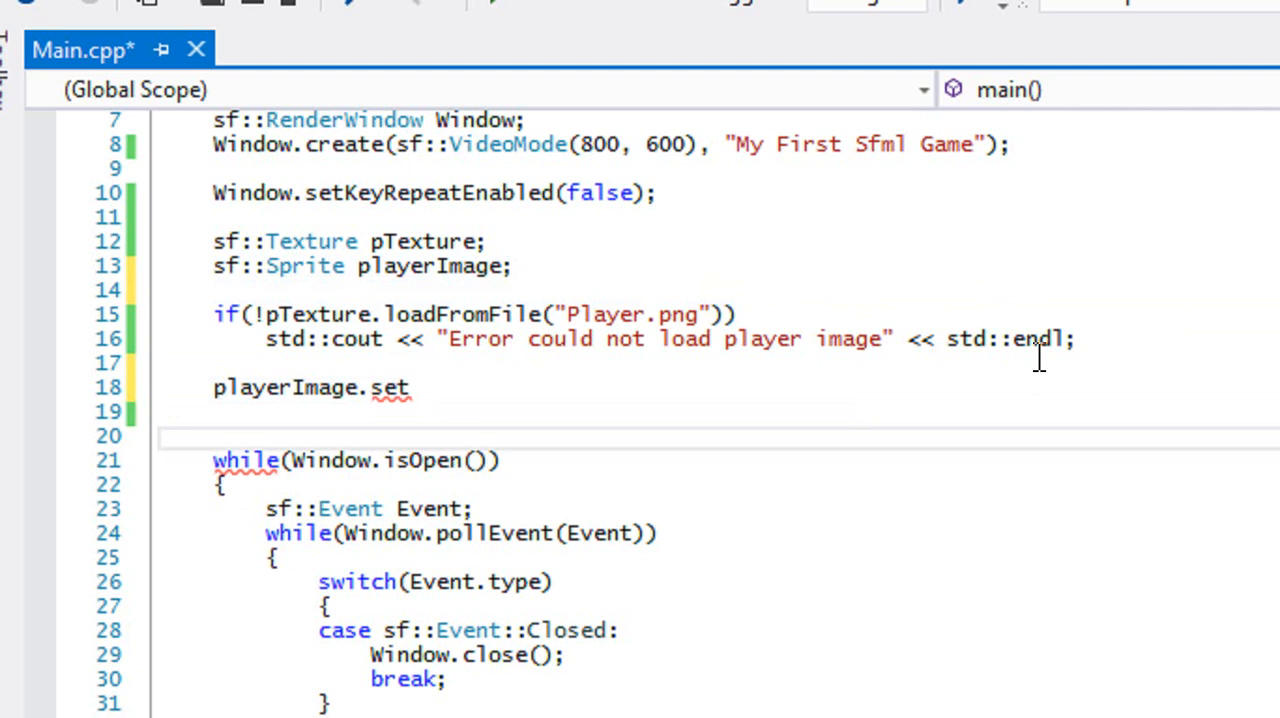
text(T)
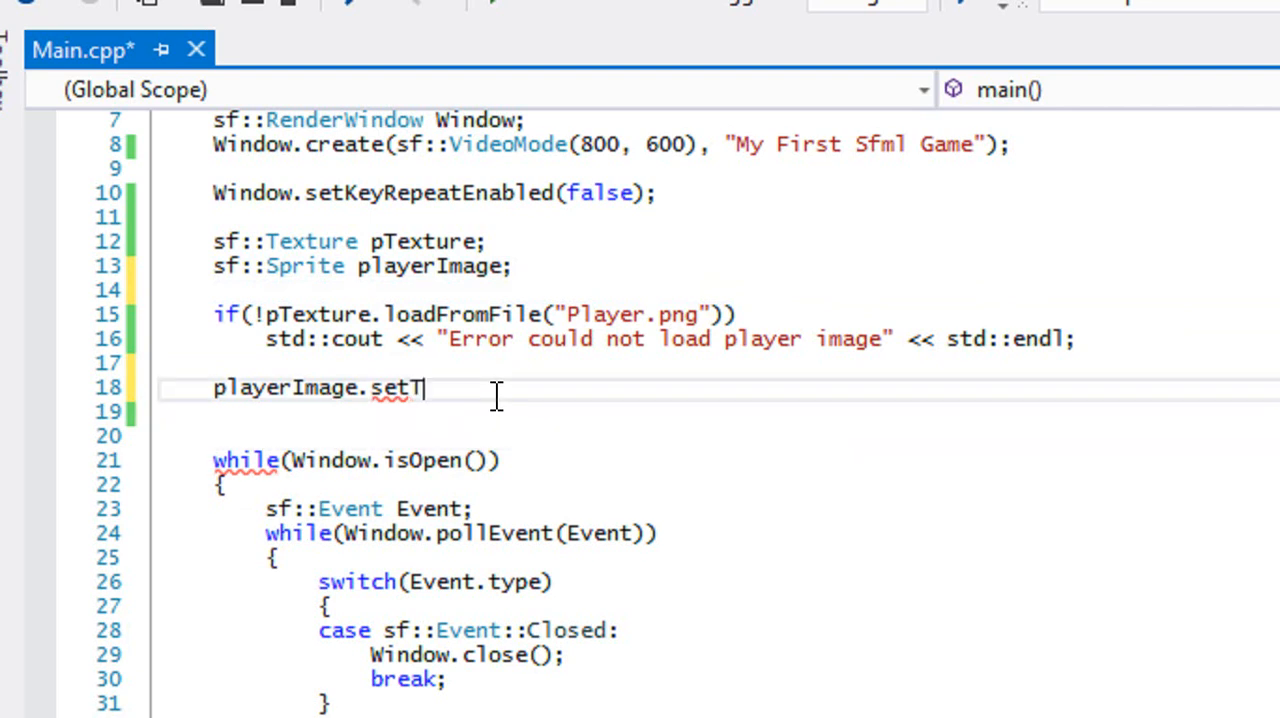
text(exture)
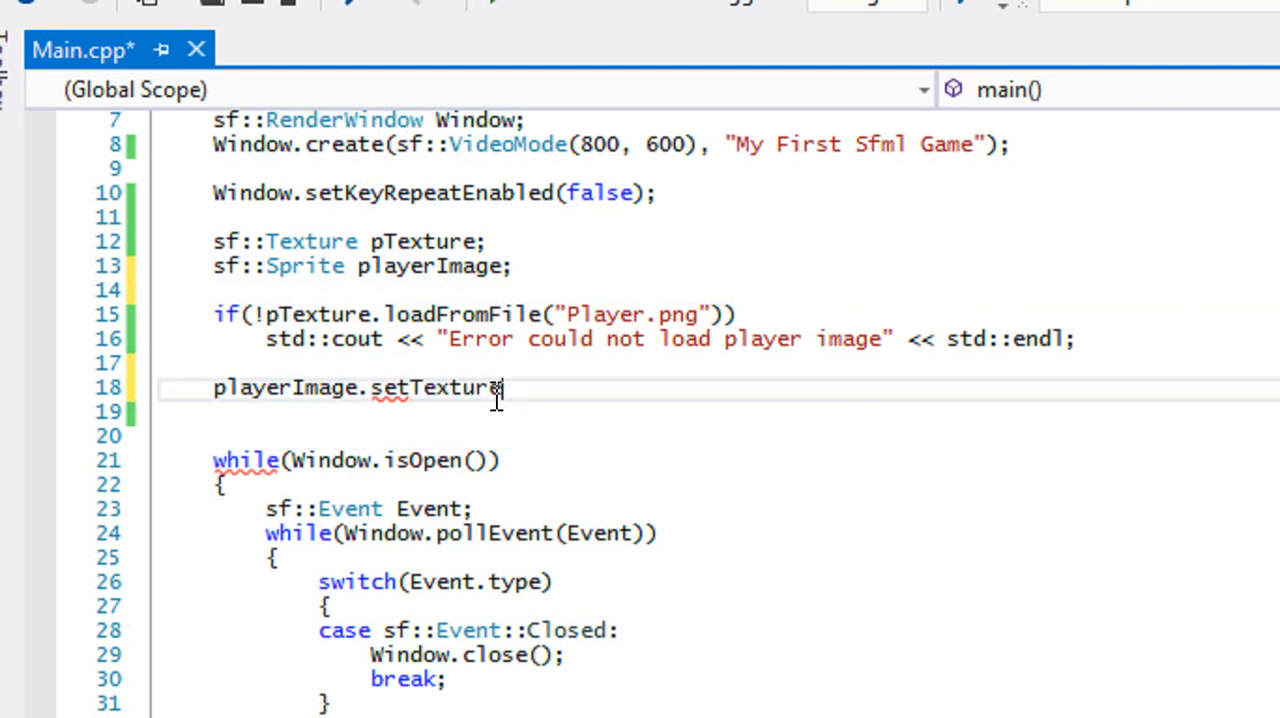
text(()
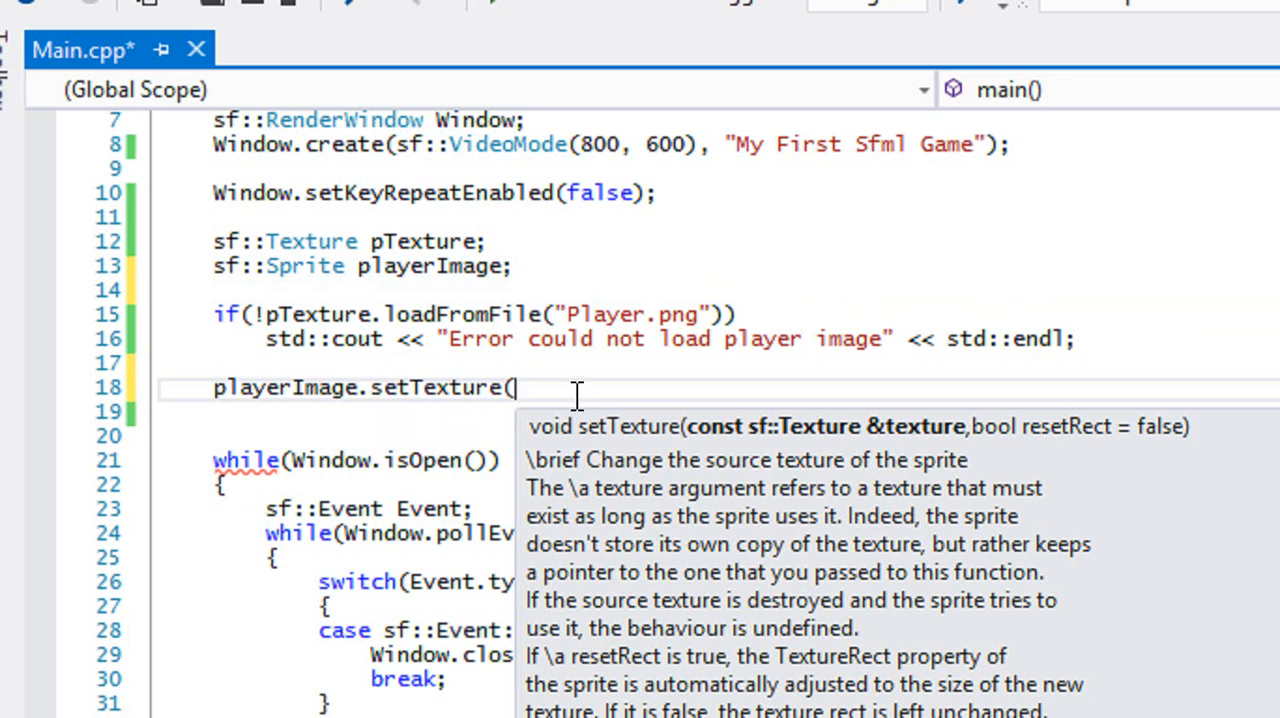
text(p)
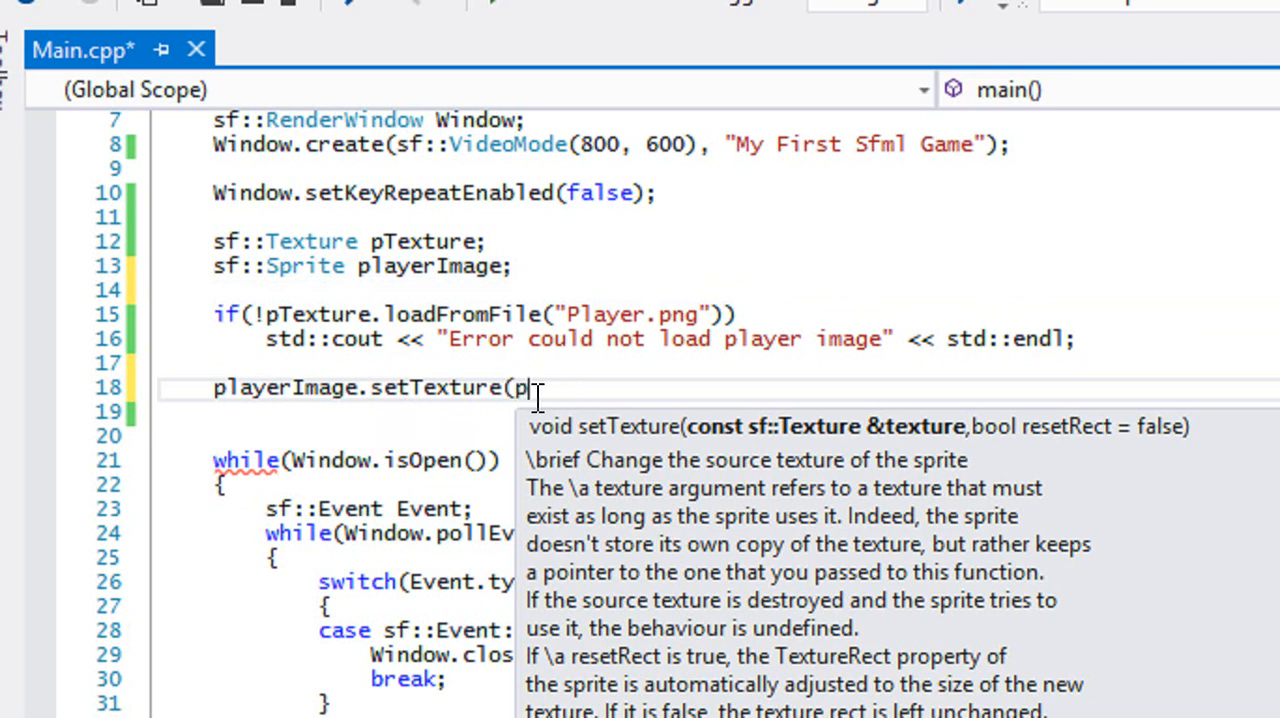
text(Texture);)
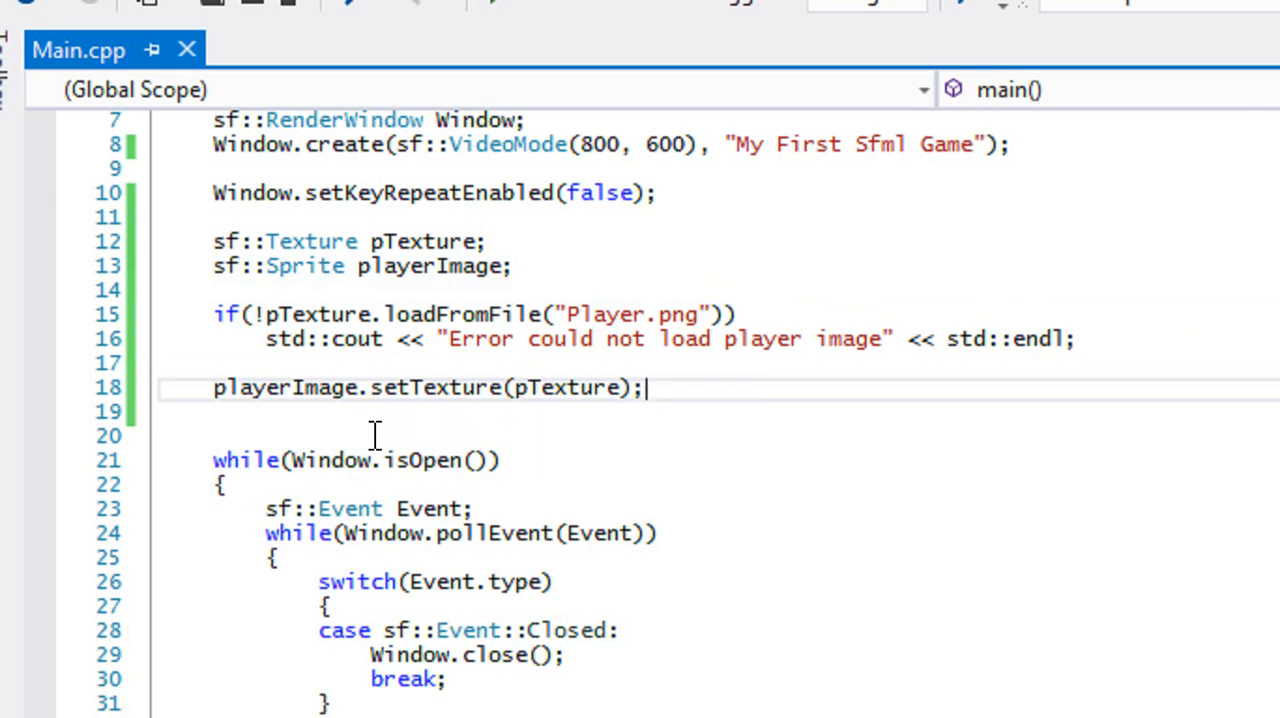
key(Backspace)
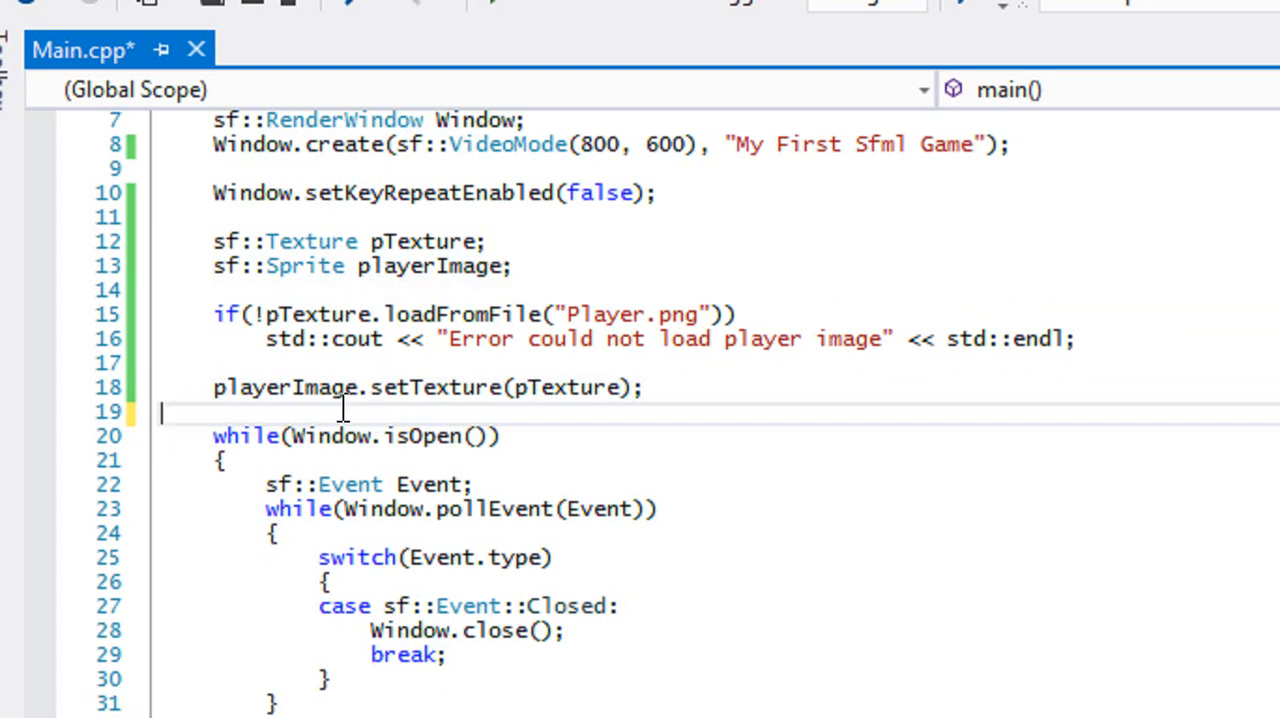
mouse_move(463, 400)
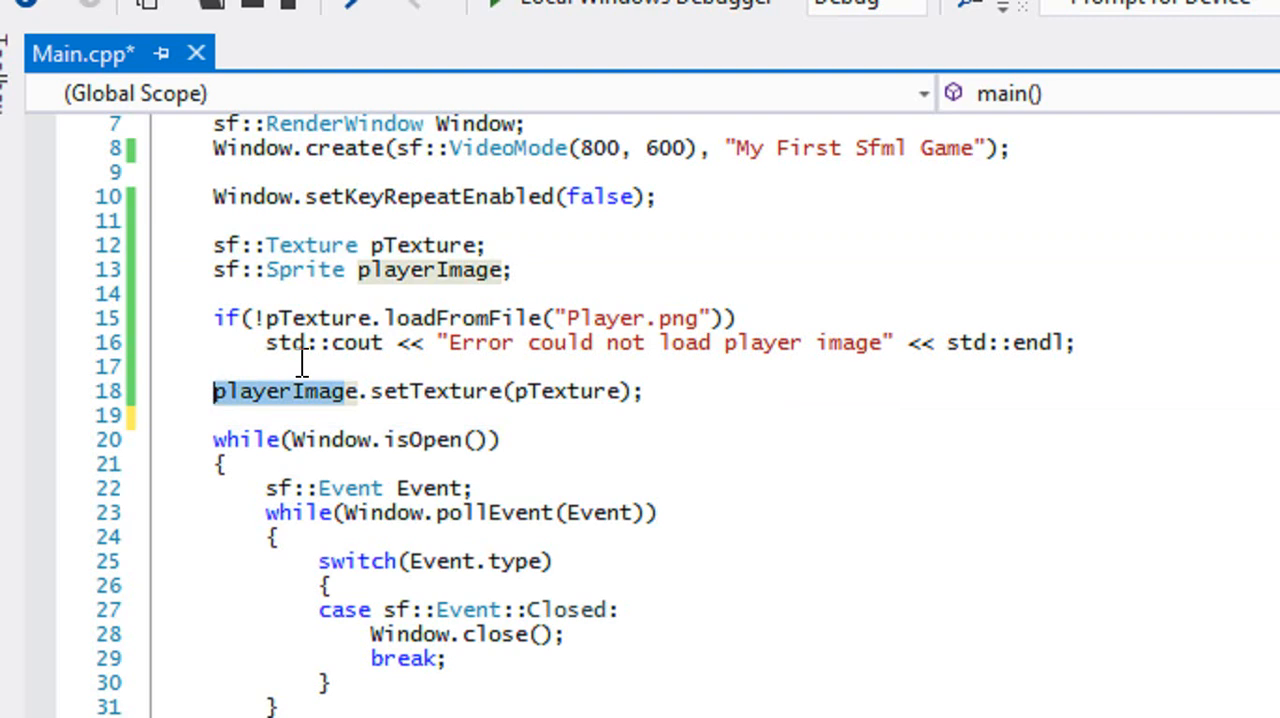
scroll(down, 3)
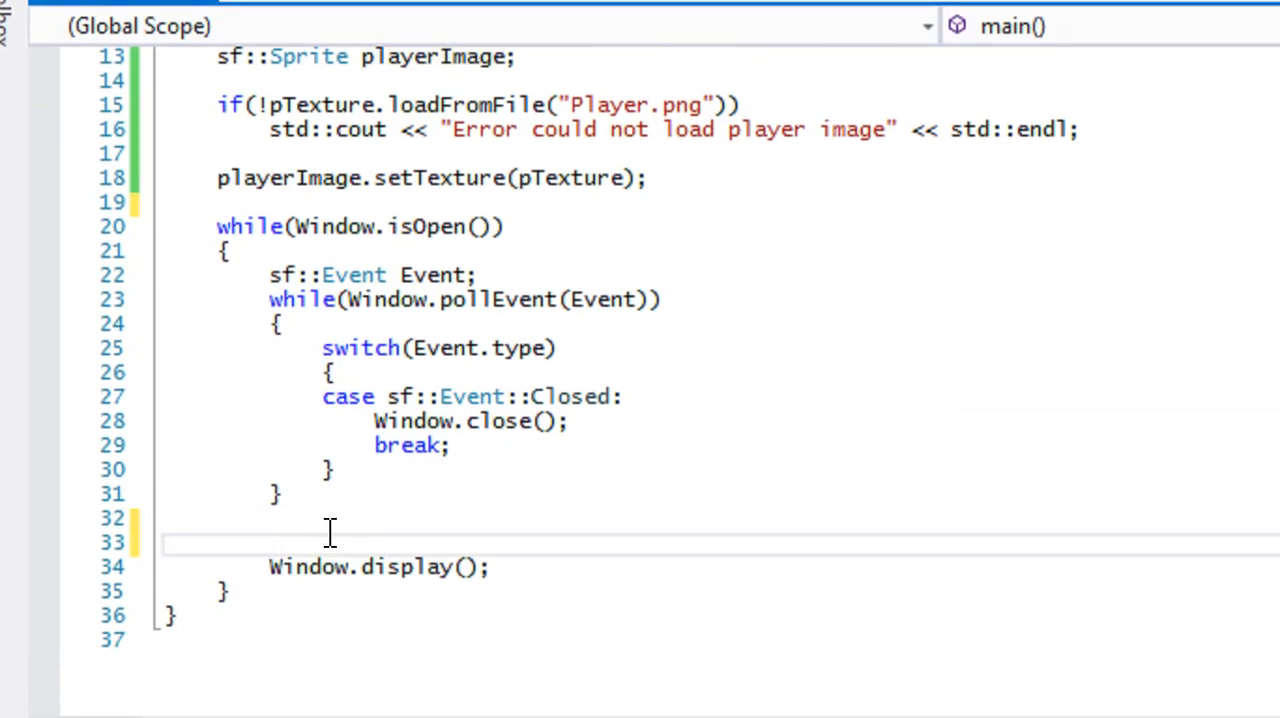
- Add Window.draw(playerImage); just above Window.display() in the game loop
text(Window.)
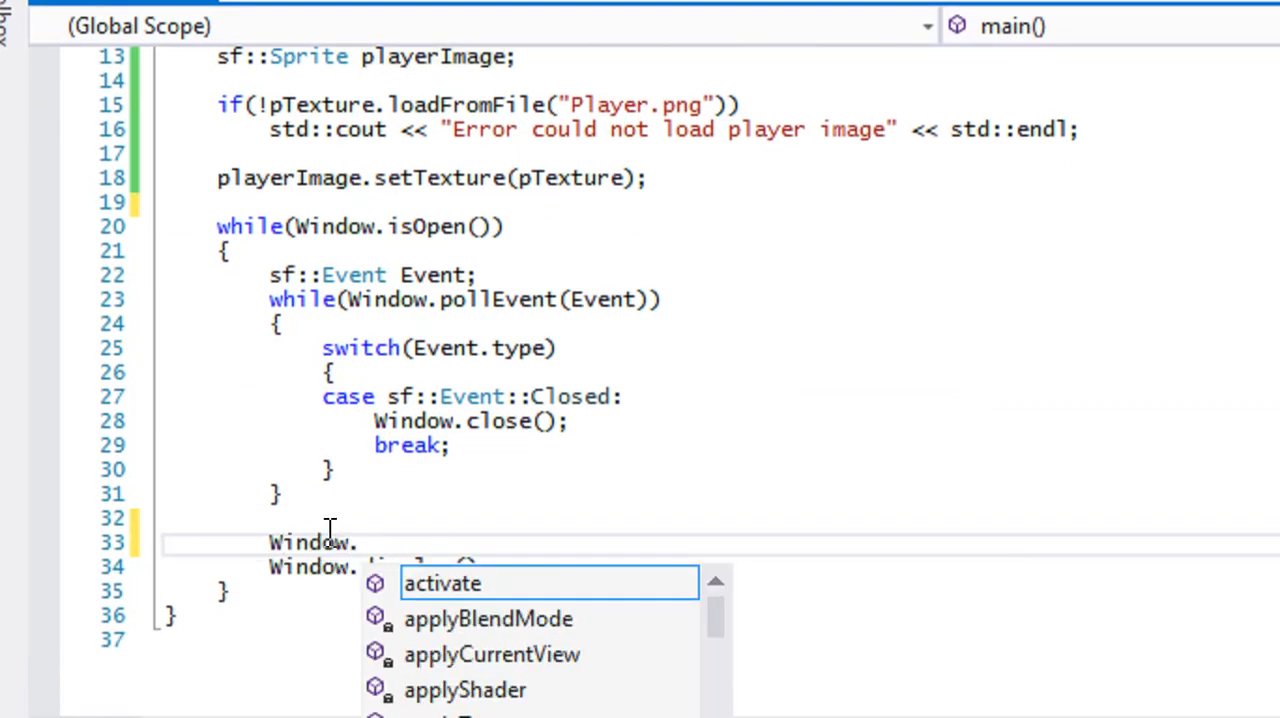
text(draw)
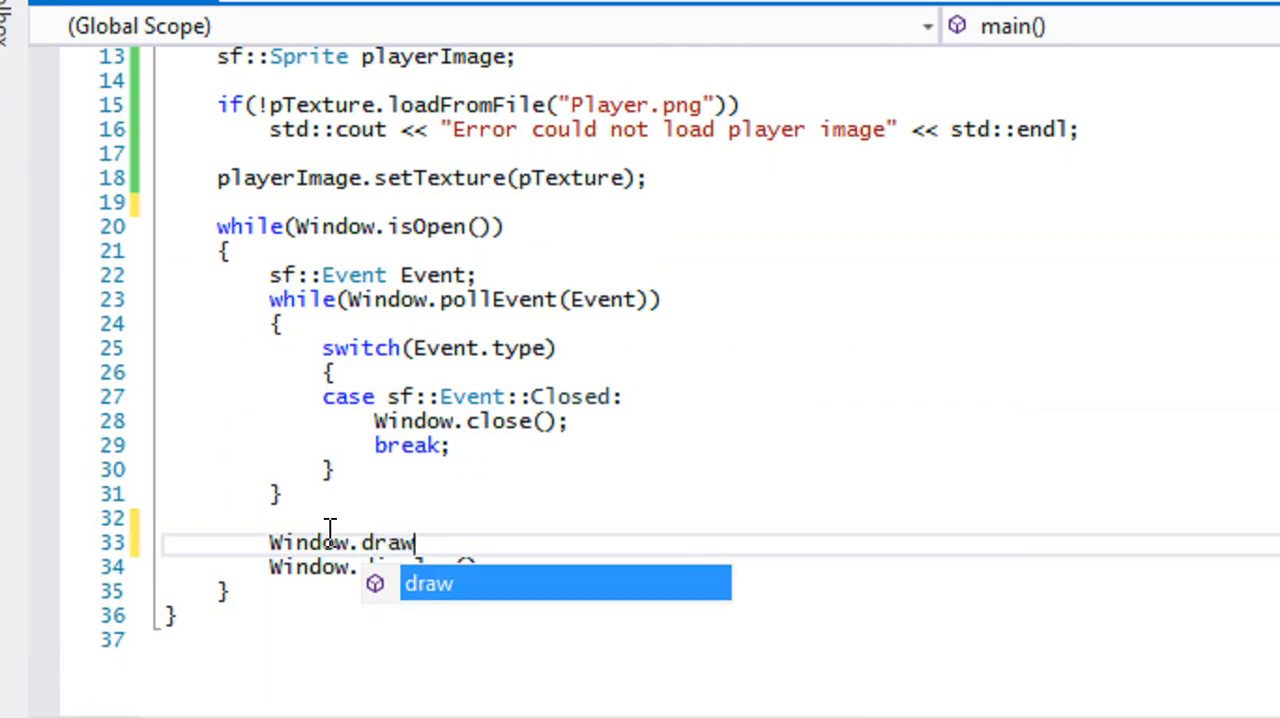
text(()
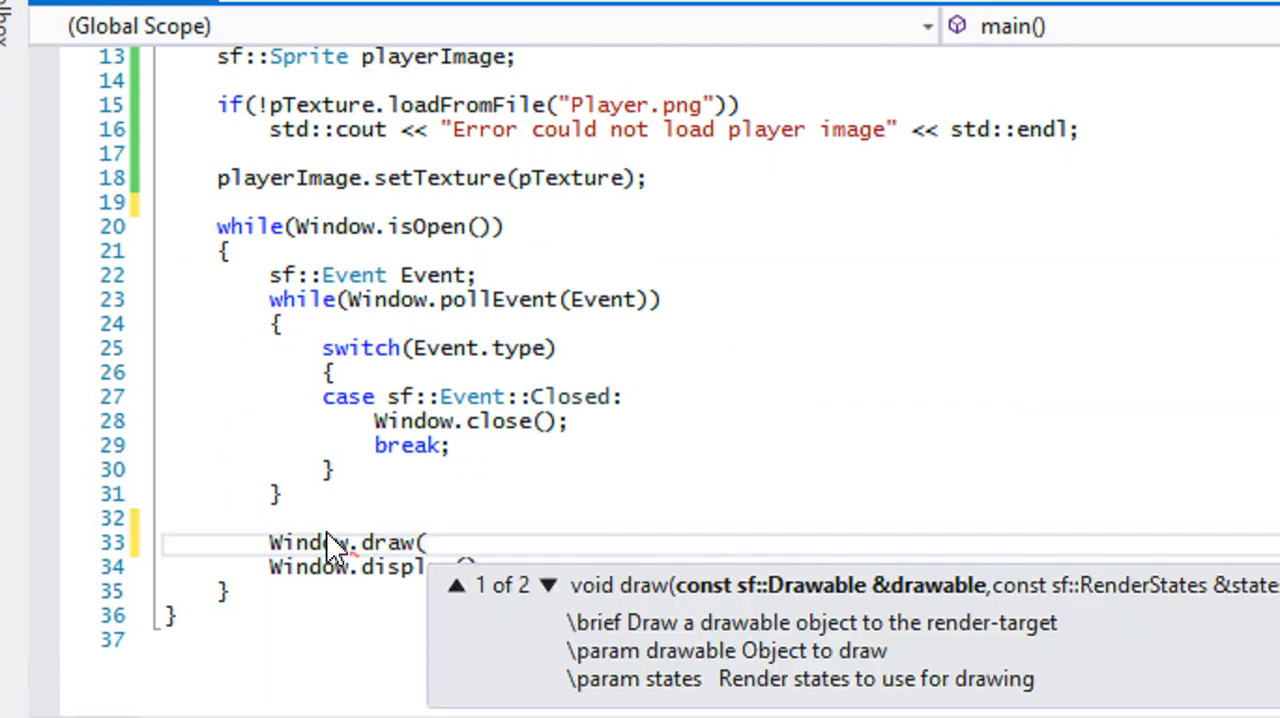
text(playerImage);)
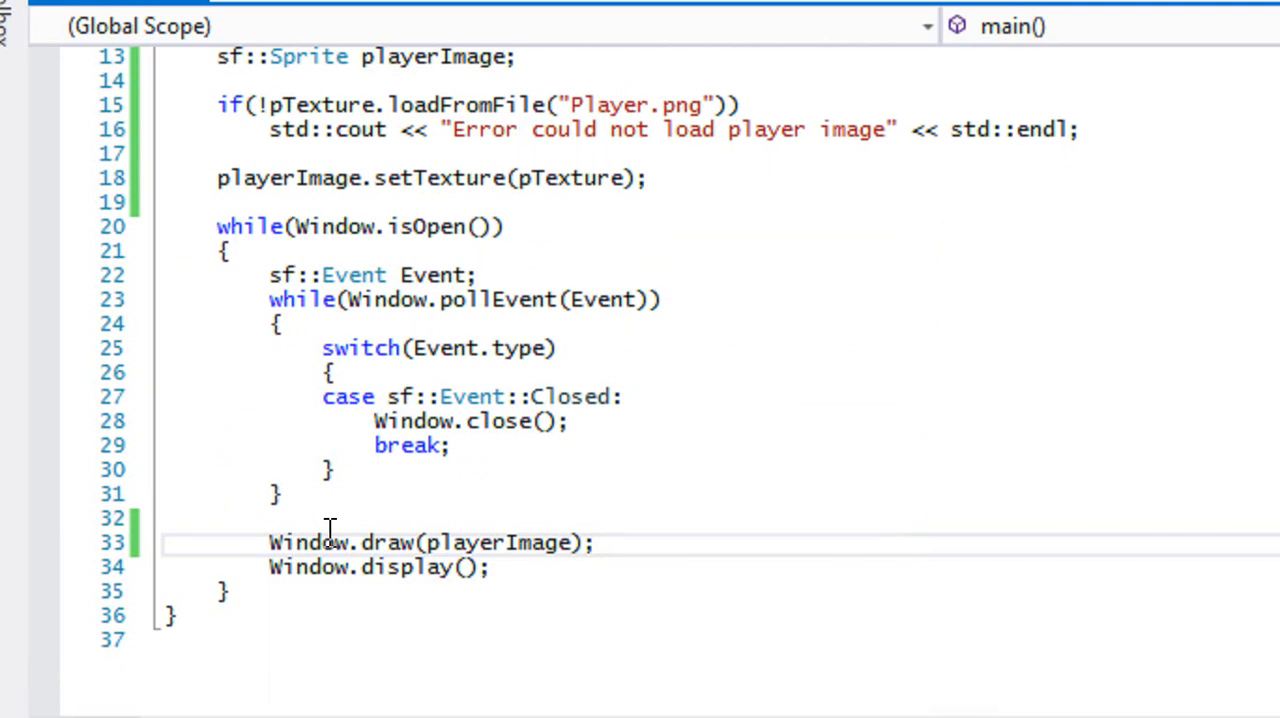
click(595, 542)
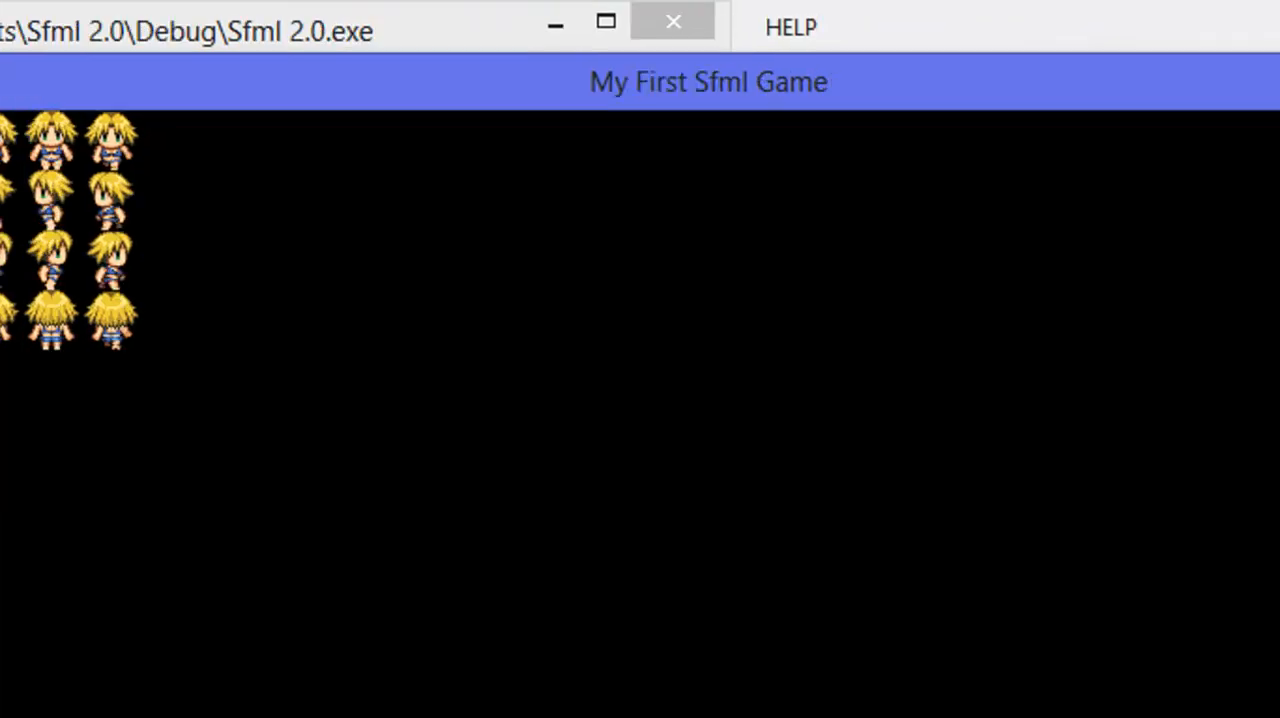
- Close the SFML game window after viewing the full Player.png sprite sheet
click(672, 21)
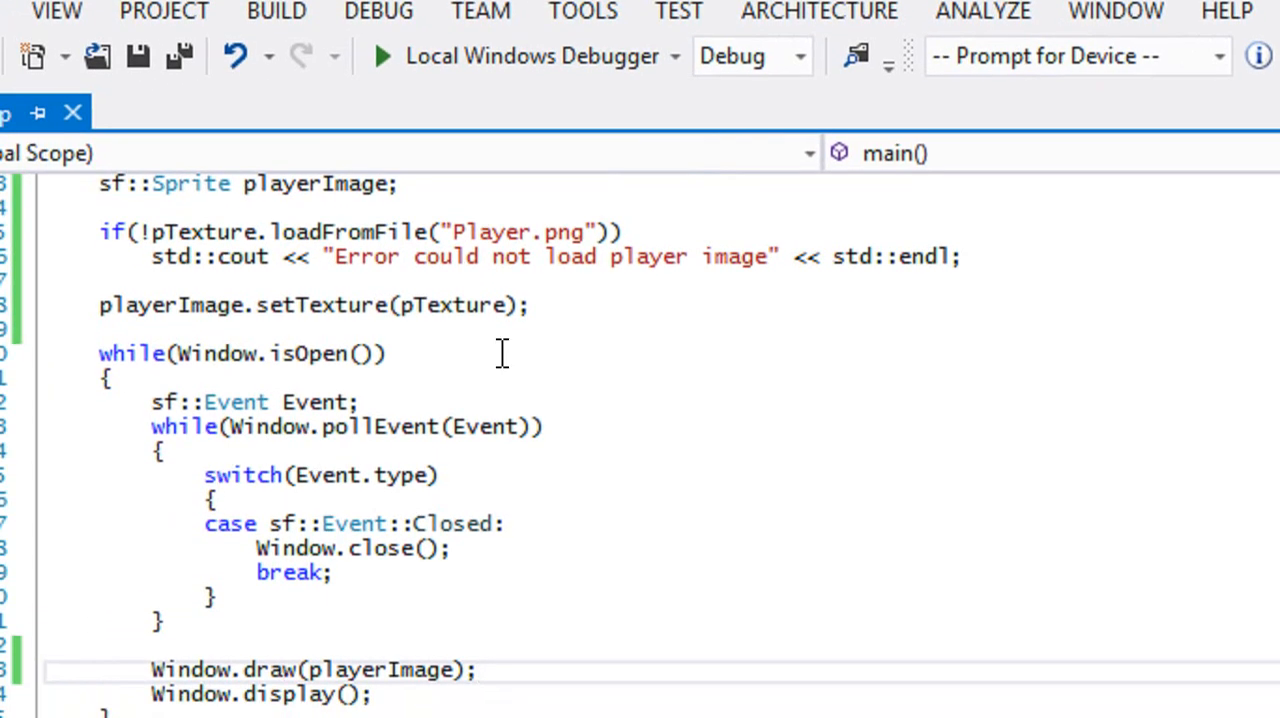
- Add playerImage.setPosition(100, 100); and restore break; after Window.close()
text(p)
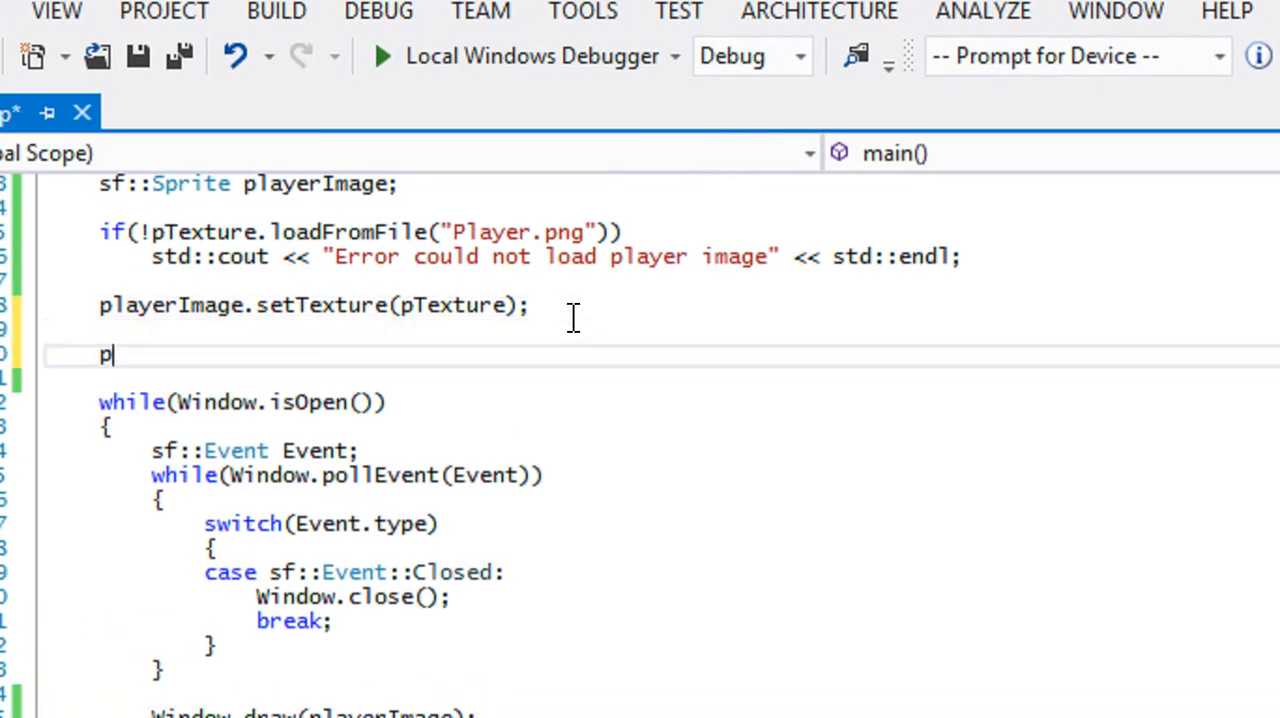
text(l)
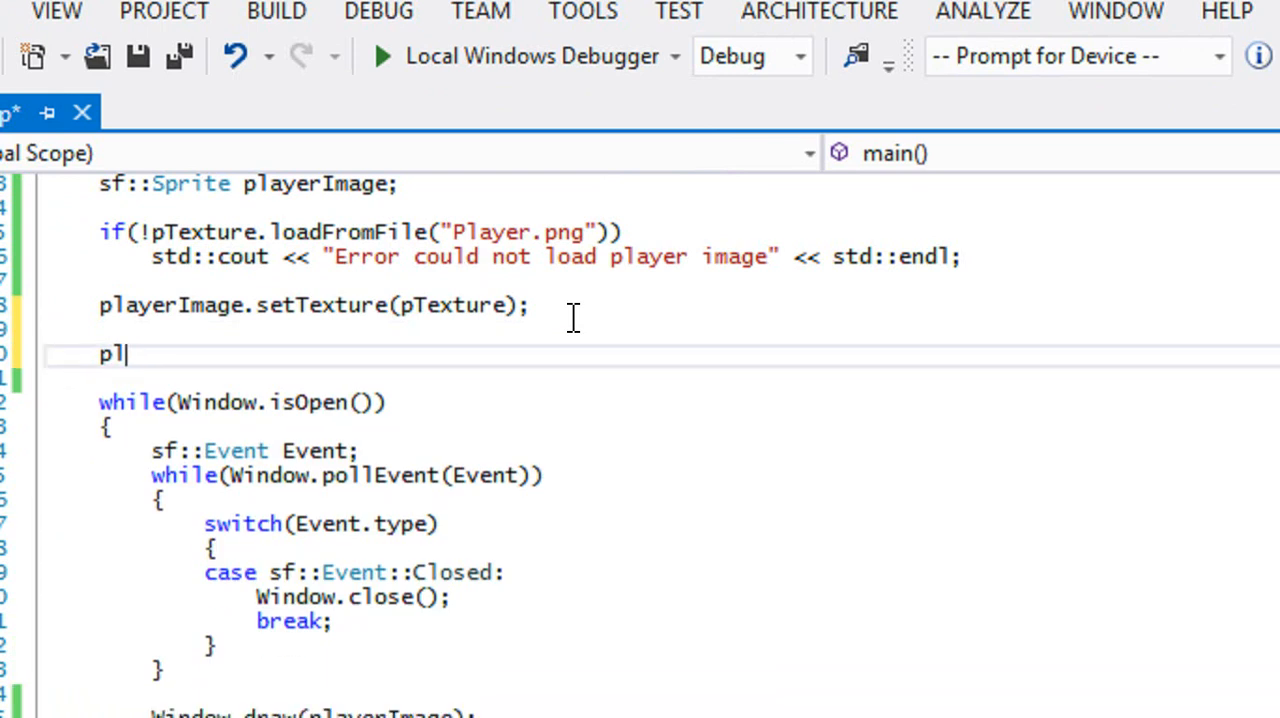
text(ayerImages)
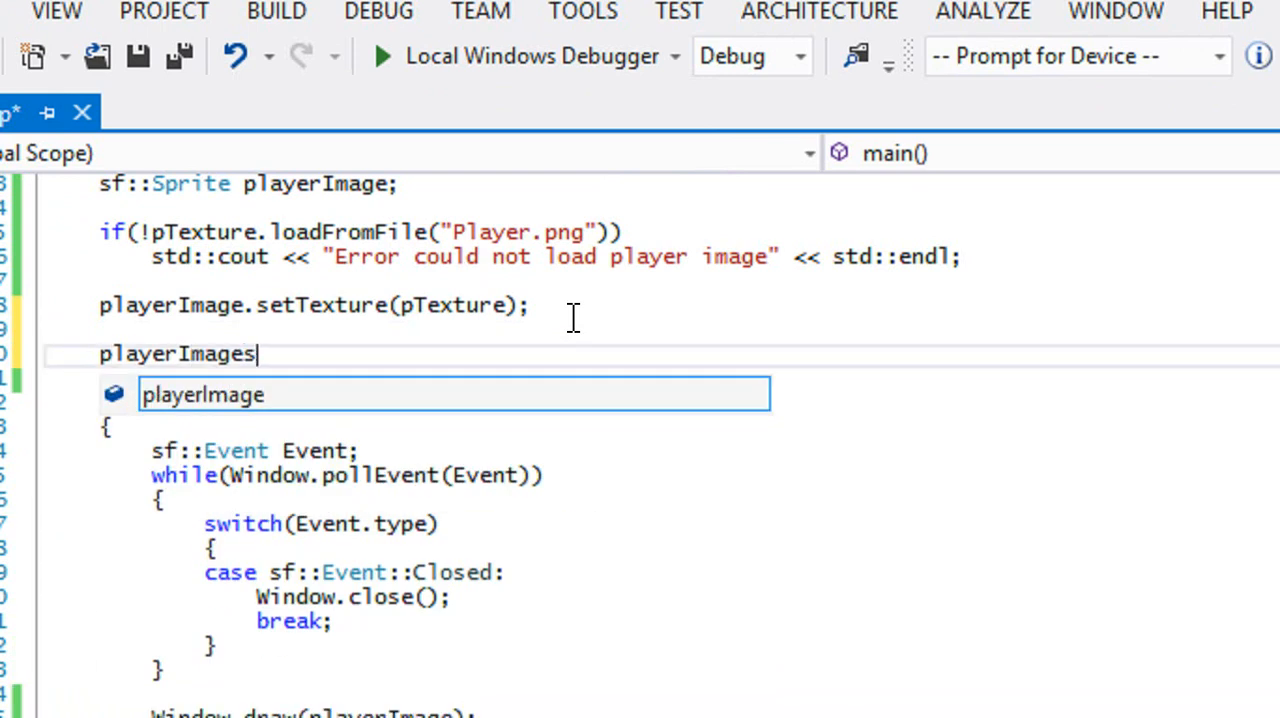
text(.setPosition()
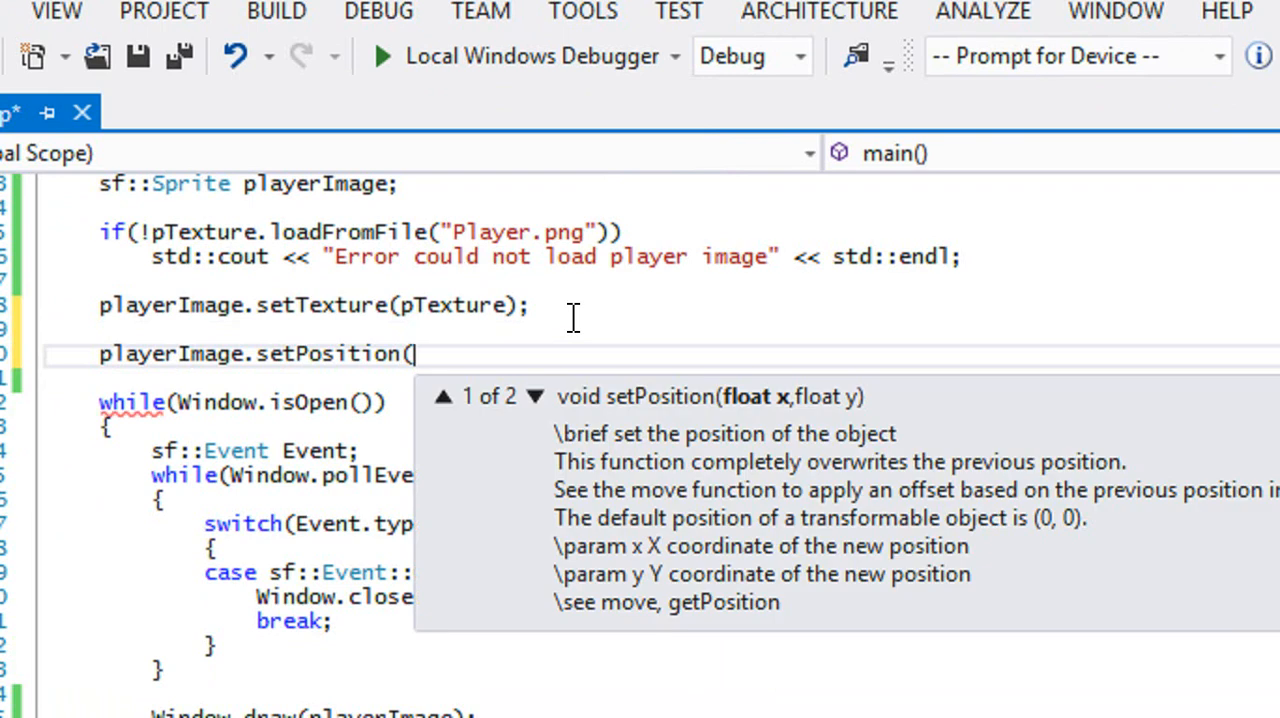
text(100, 100);)
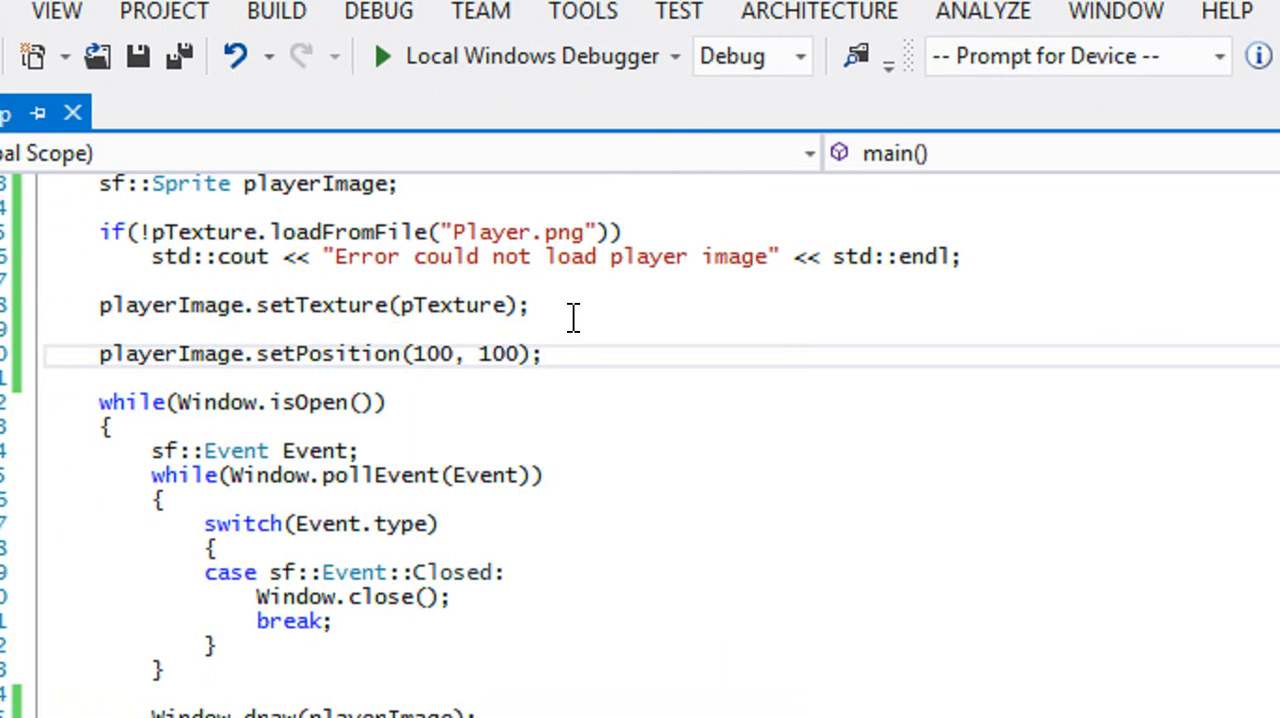
click(380, 55)
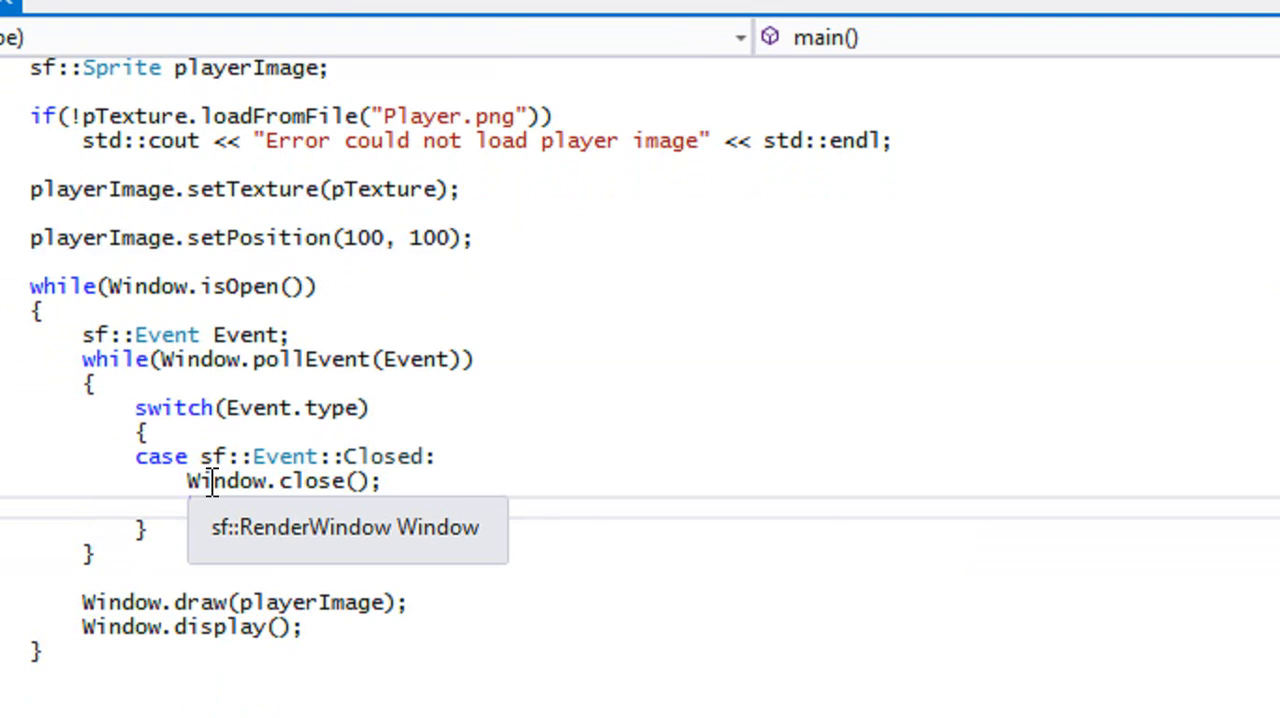
mouse_move(330, 395)
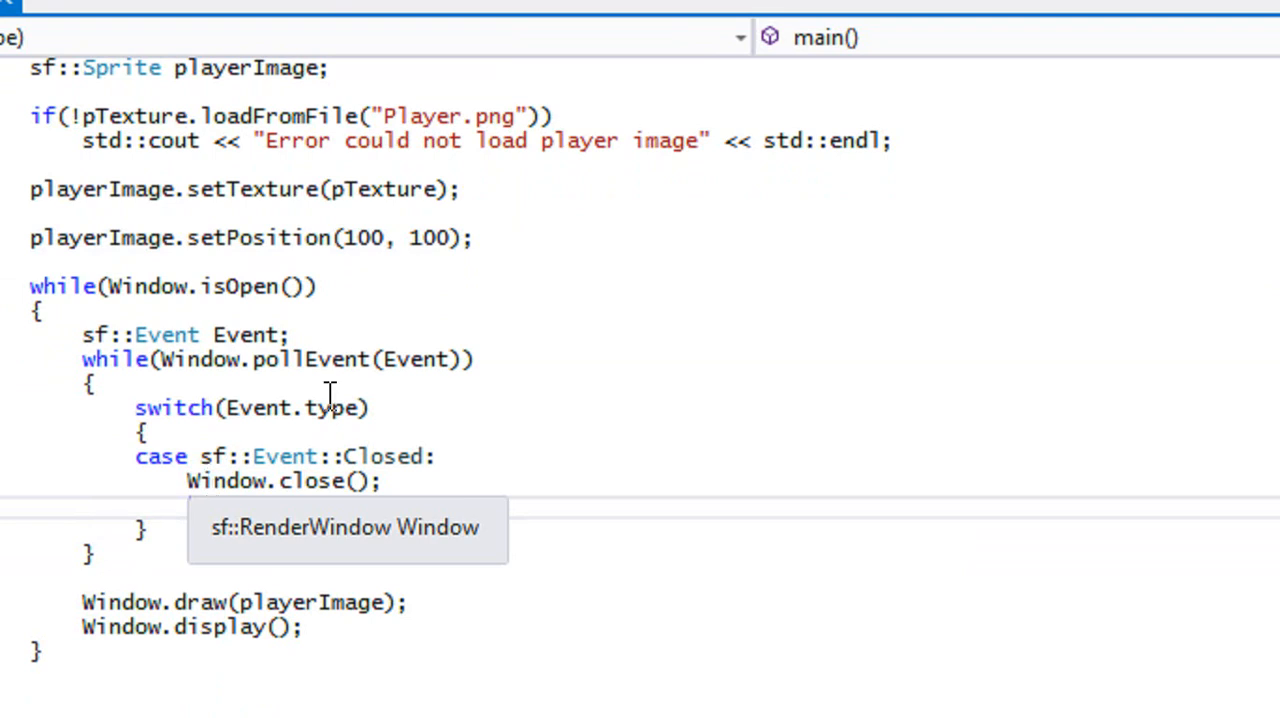
text(break;)
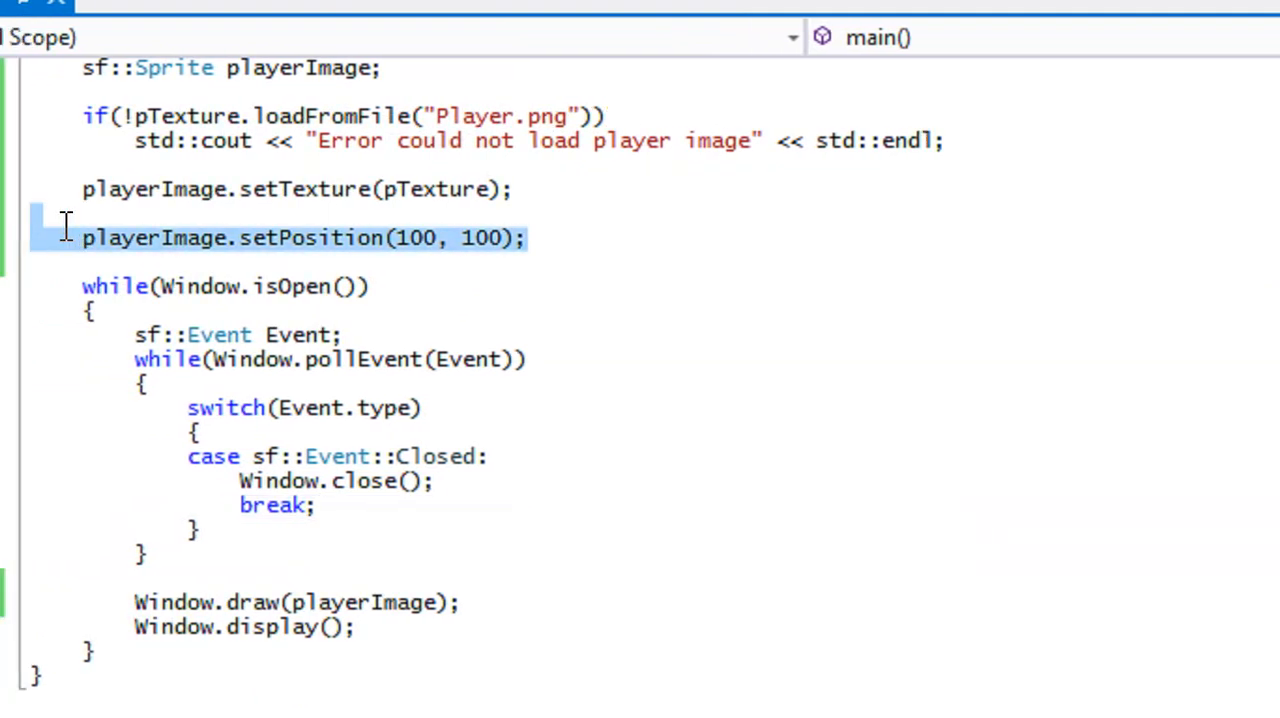
- Delete the playerImage.setPosition(100, 100); line from Main.cpp
key(Delete)
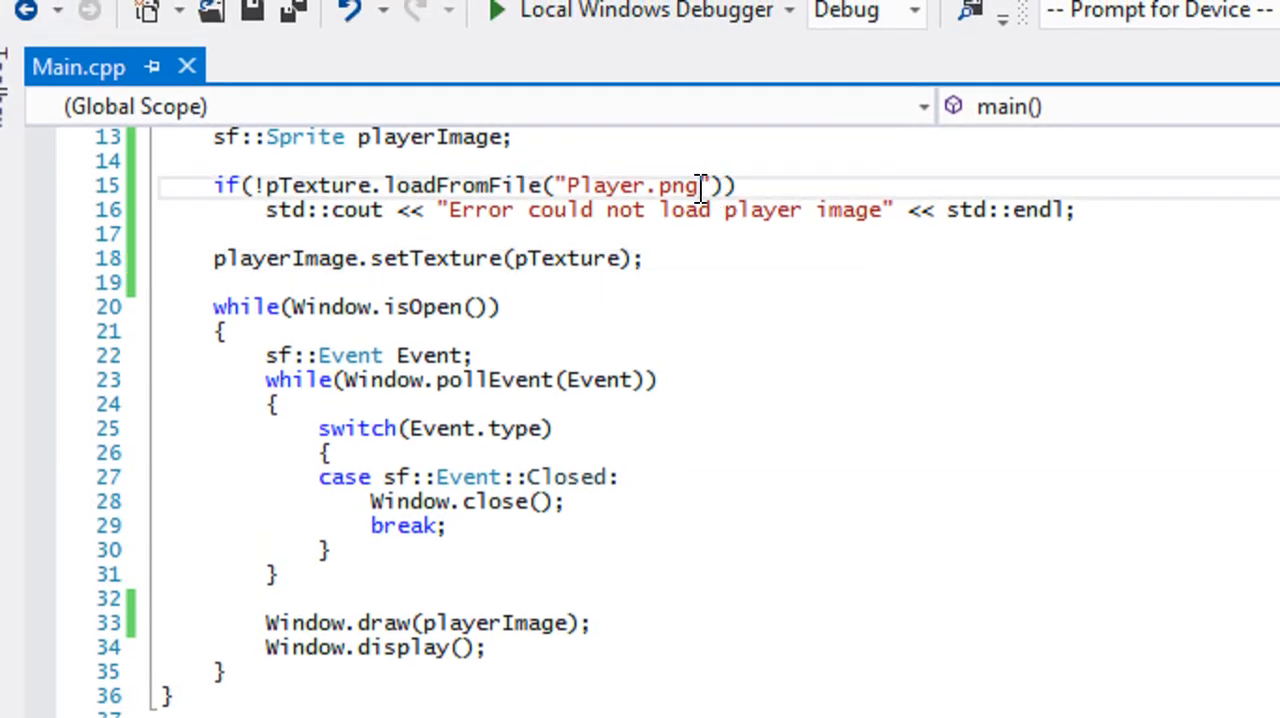
click(494, 9)
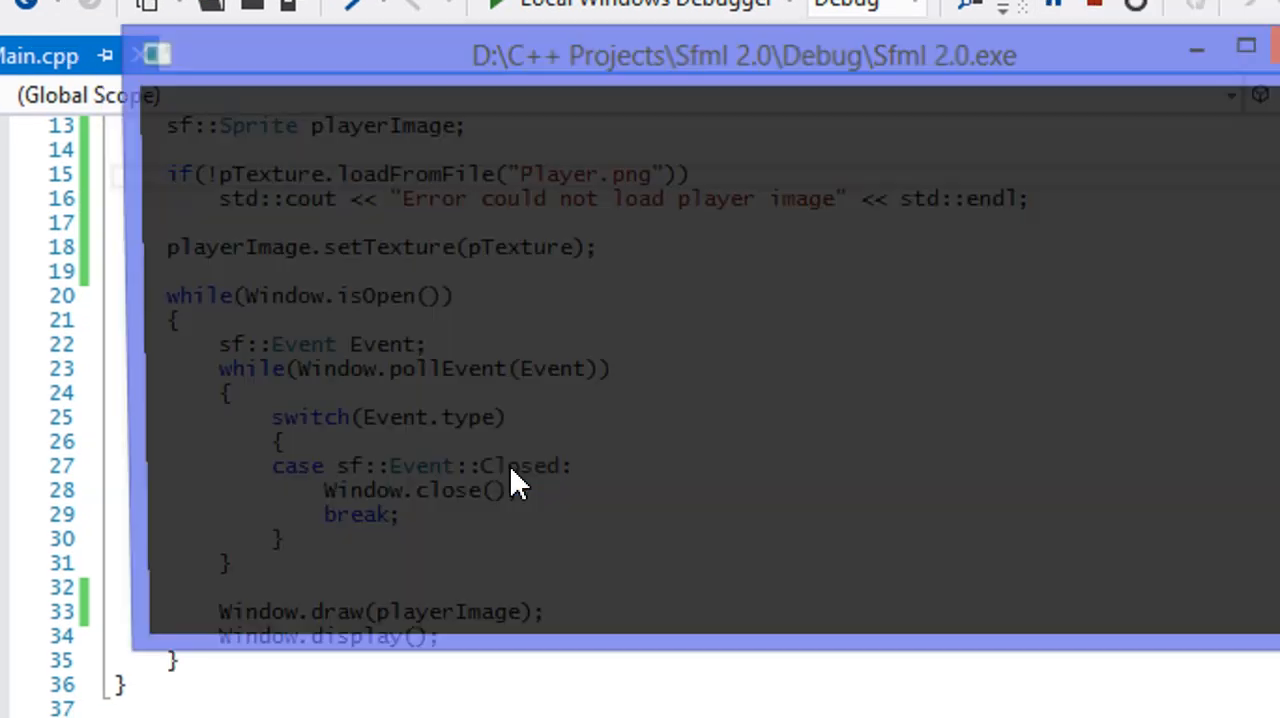
click(495, 4)
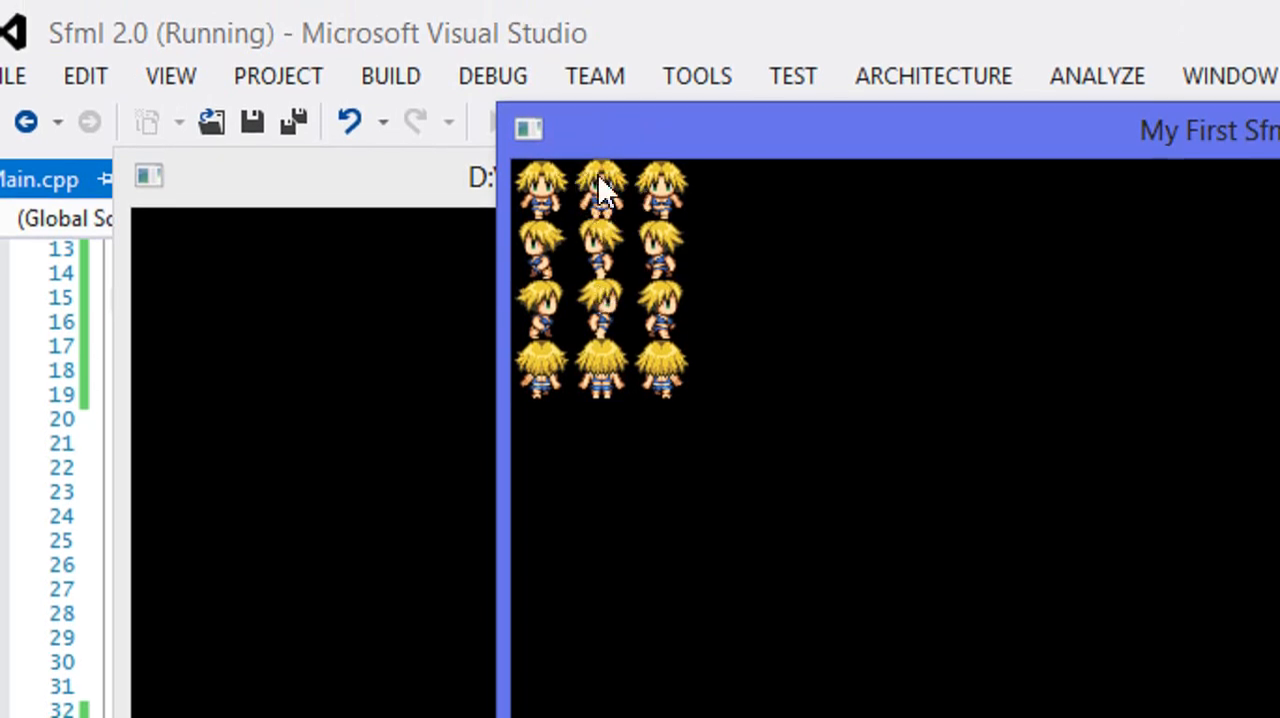
mouse_move(608, 210)
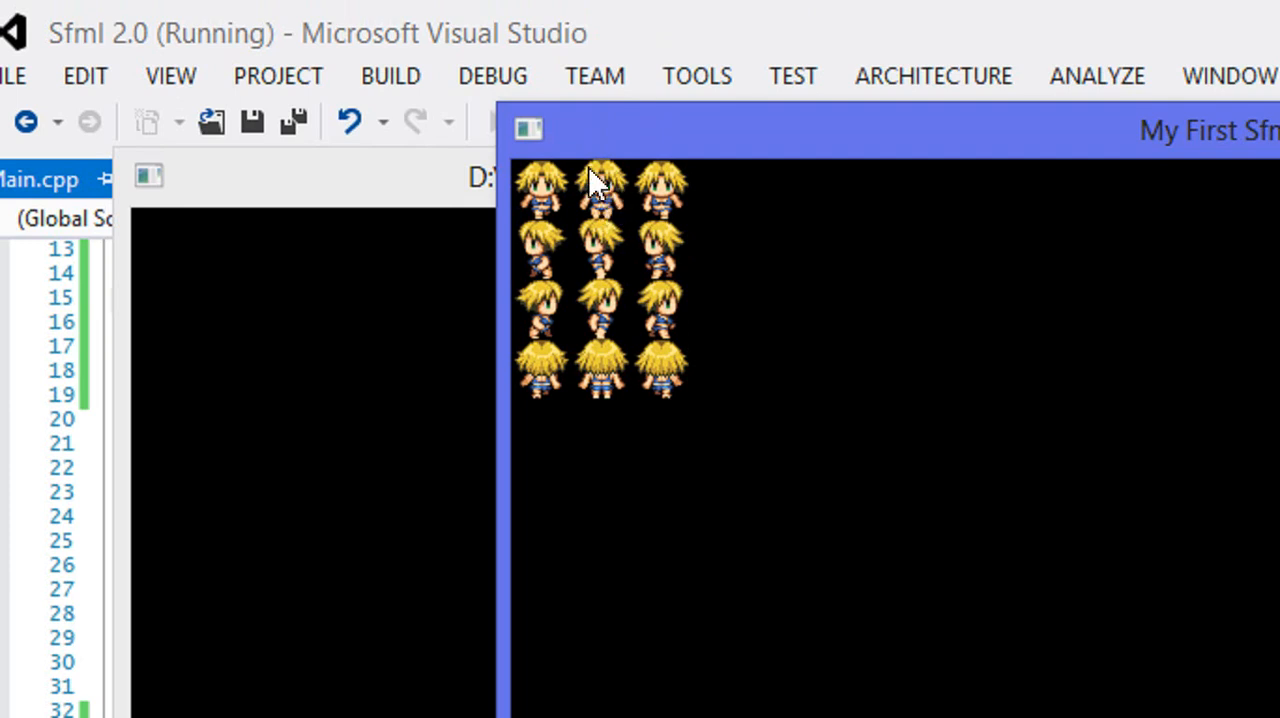
mouse_move(600, 225)
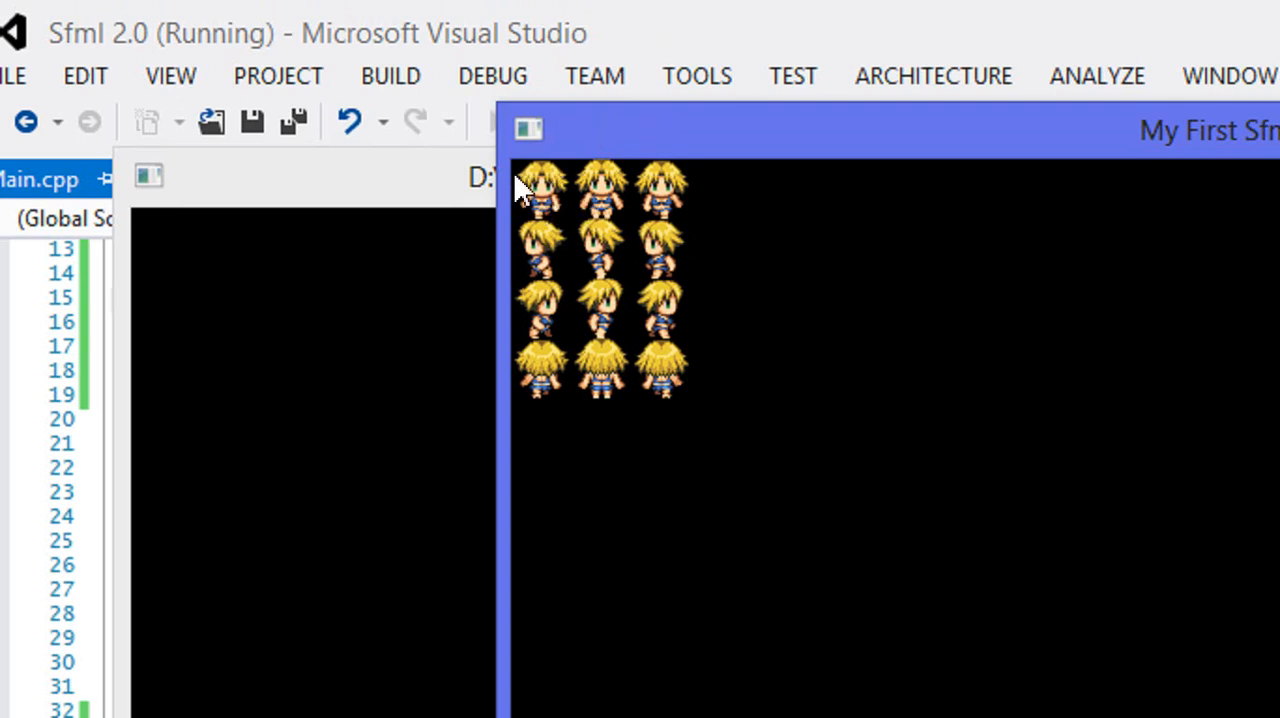
mouse_move(685, 335)
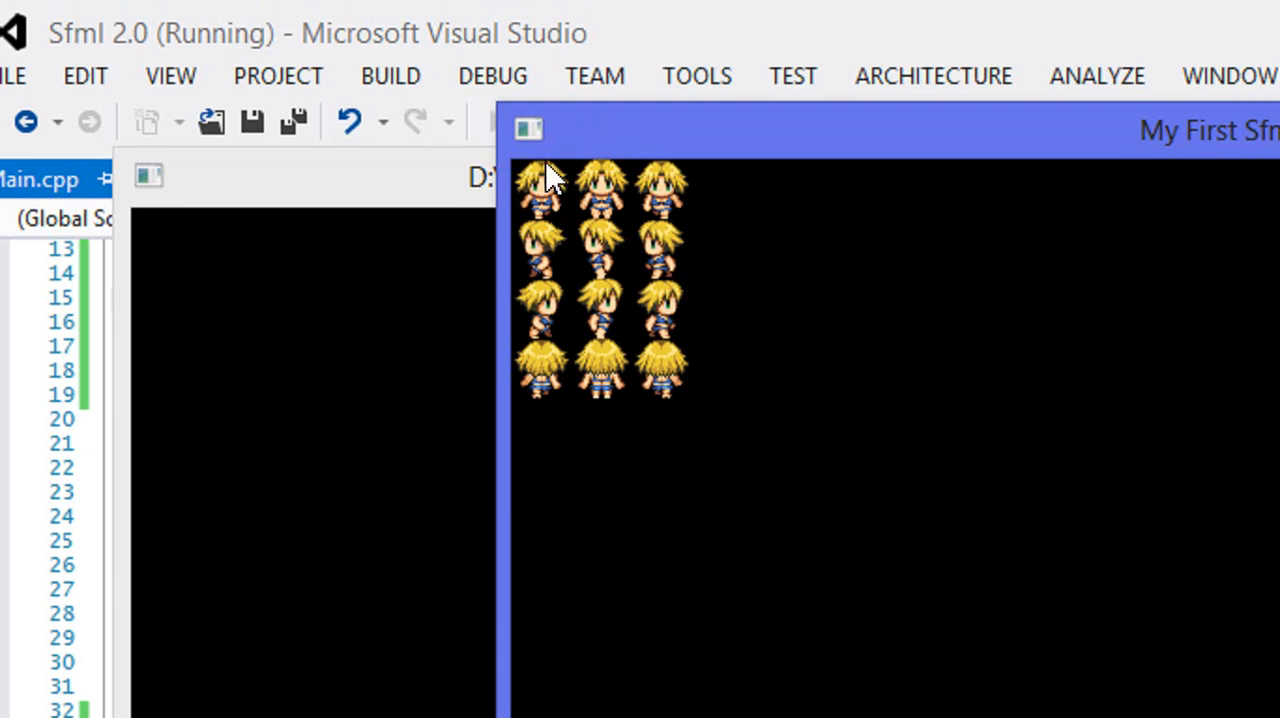
mouse_move(583, 183)
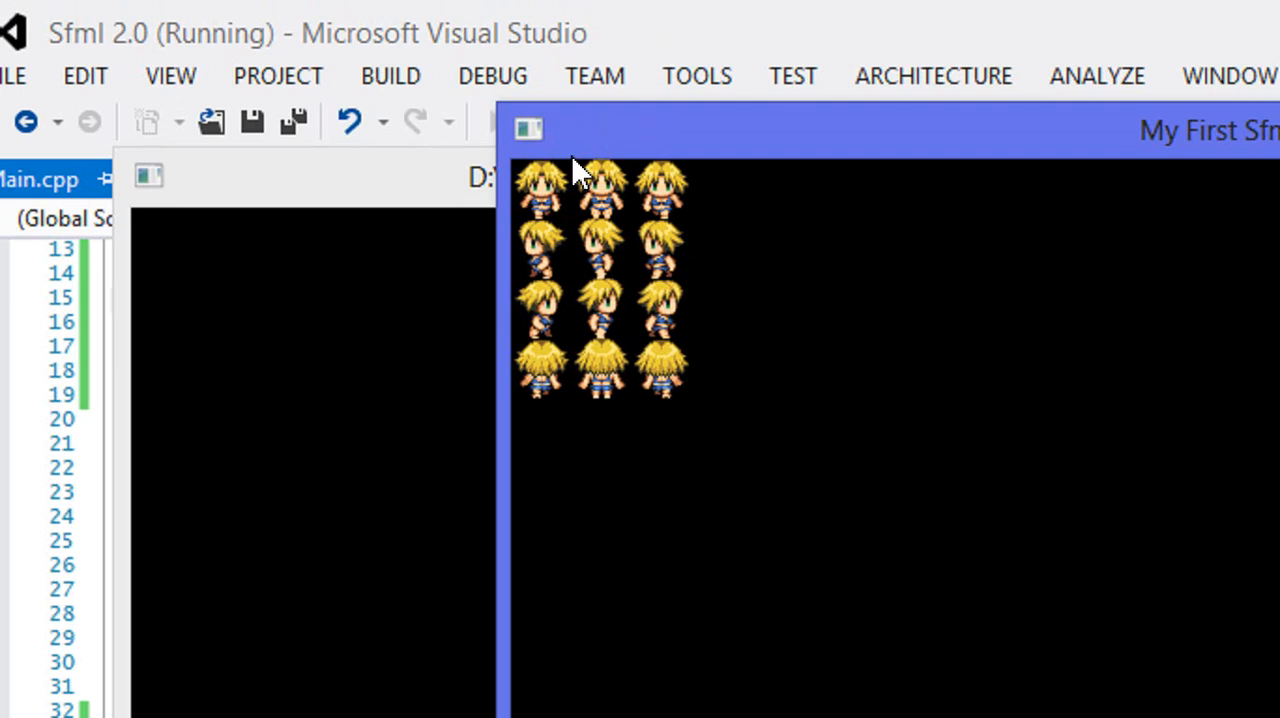
mouse_move(640, 180)
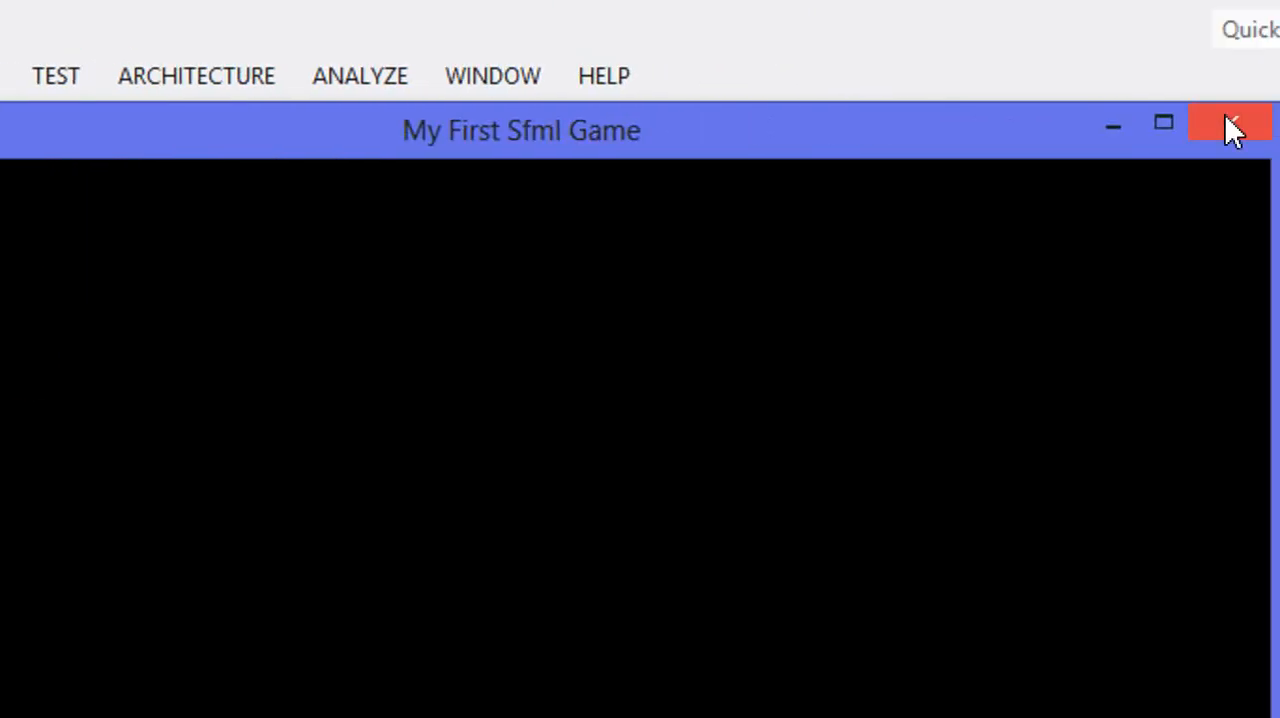
click(1229, 123)
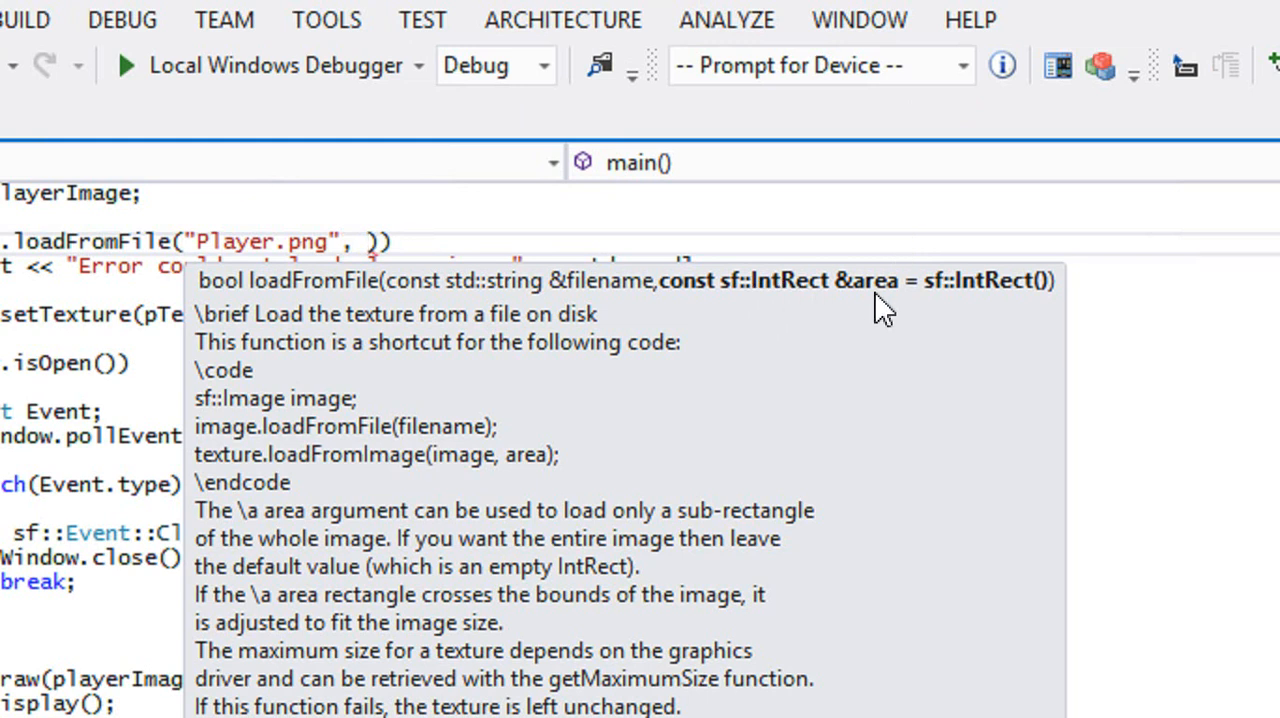
mouse_move(745, 330)
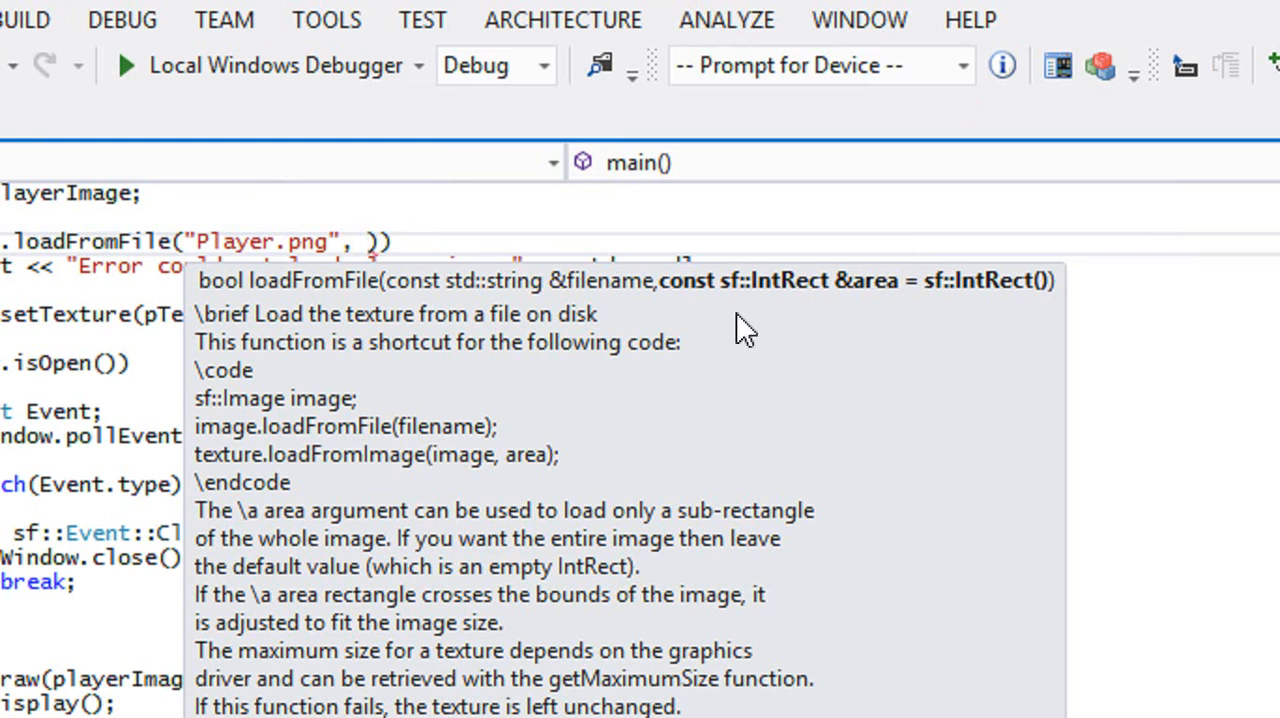
- Pass sf::IntRect(32, 0, 32, 32) as loadFromFile's second argument after "Player.png"
text(sf::IntRect()
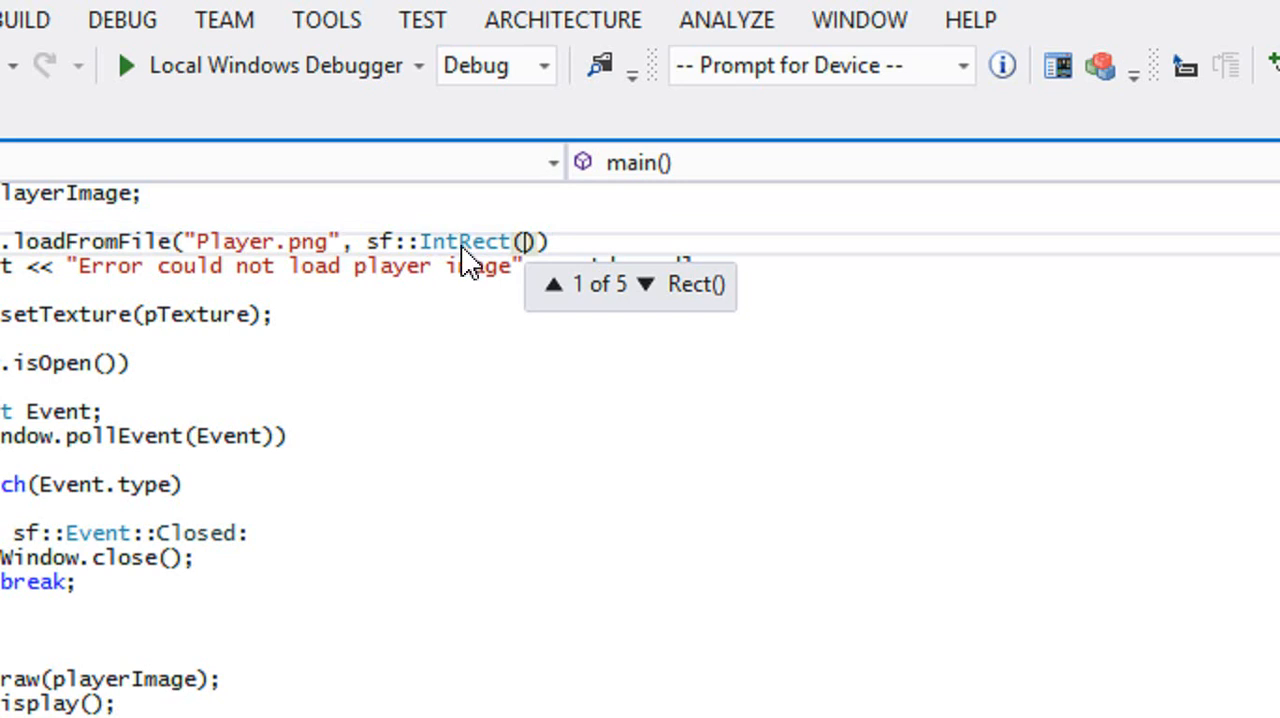
text(32,)
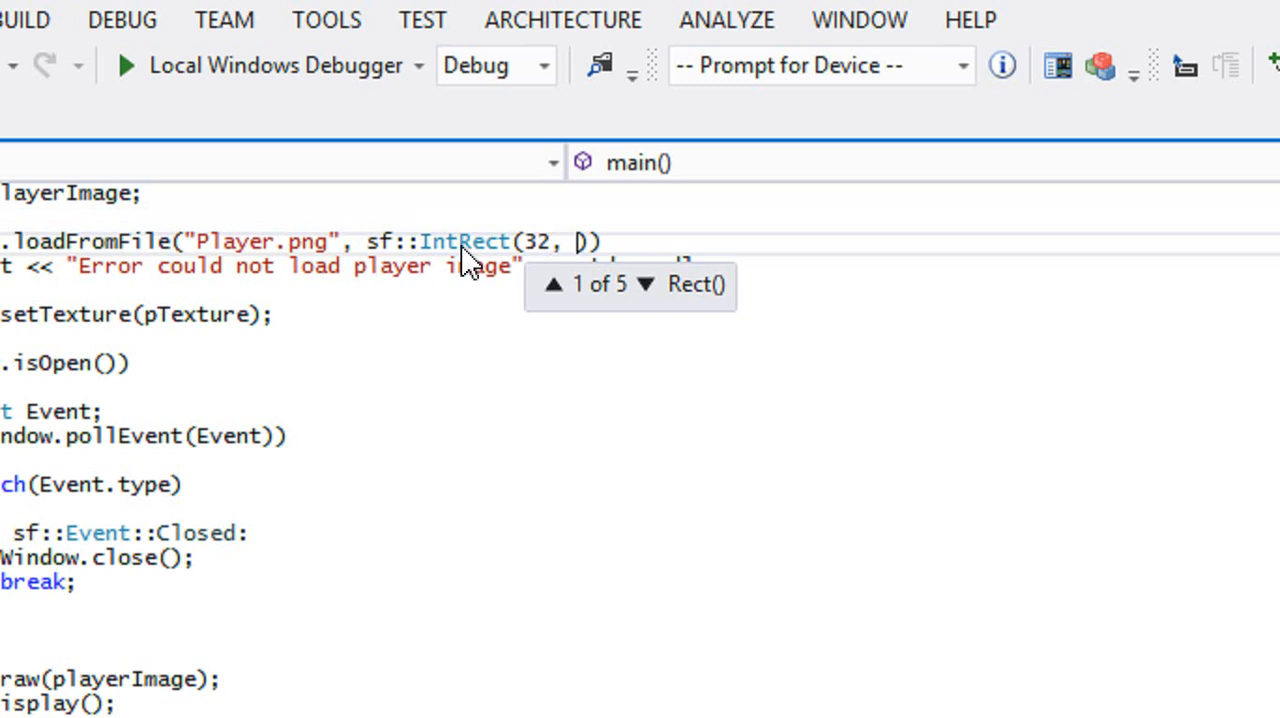
key(backspace)
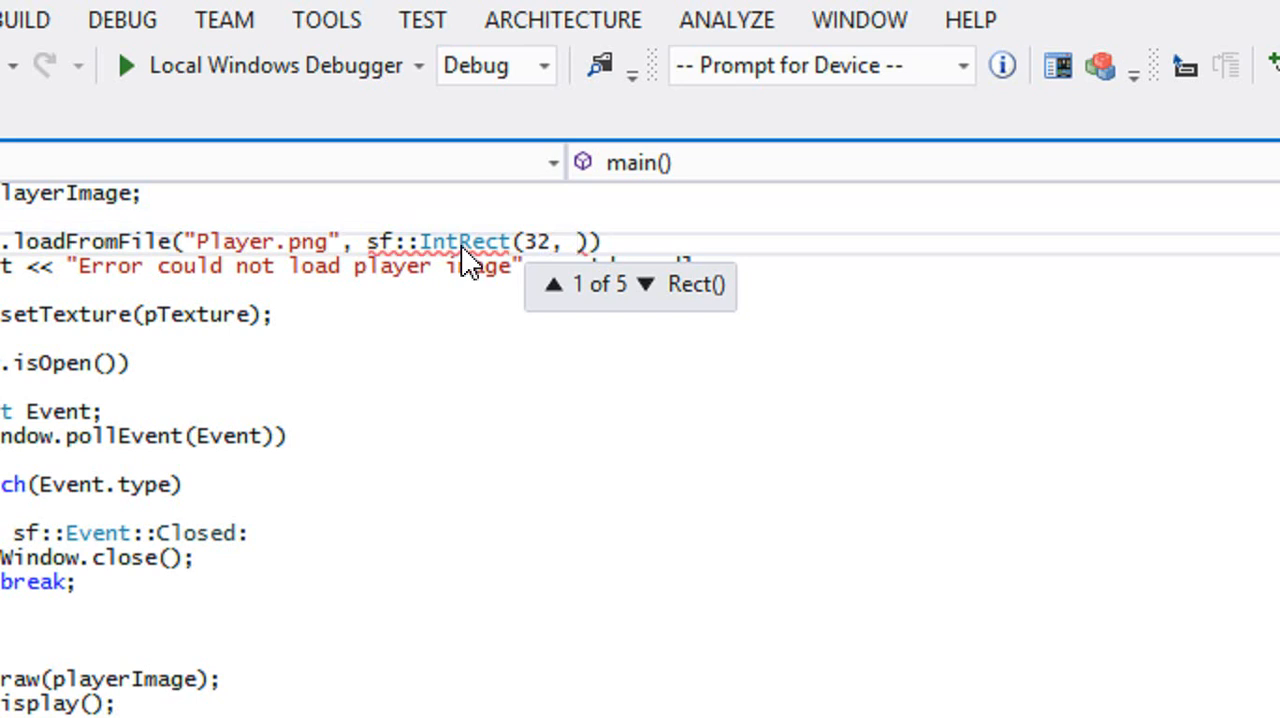
text(0, 32, 32)
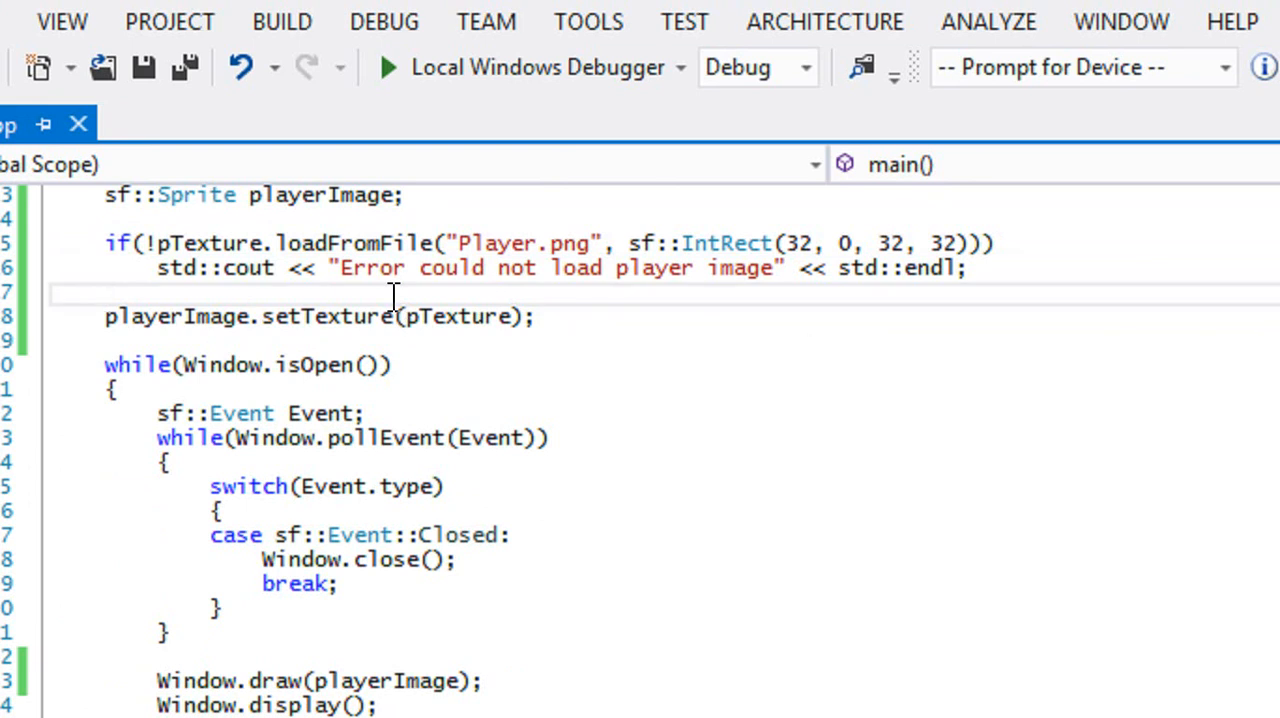
click(387, 67)
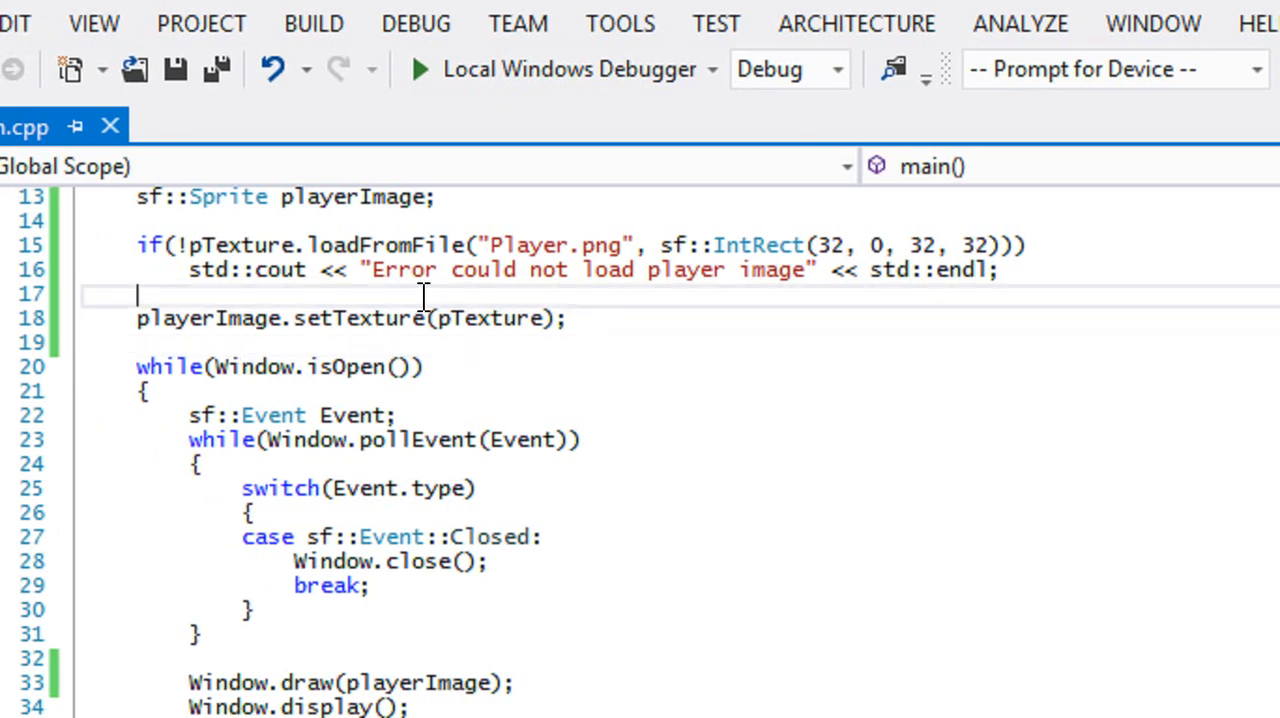
scroll(down, 3)
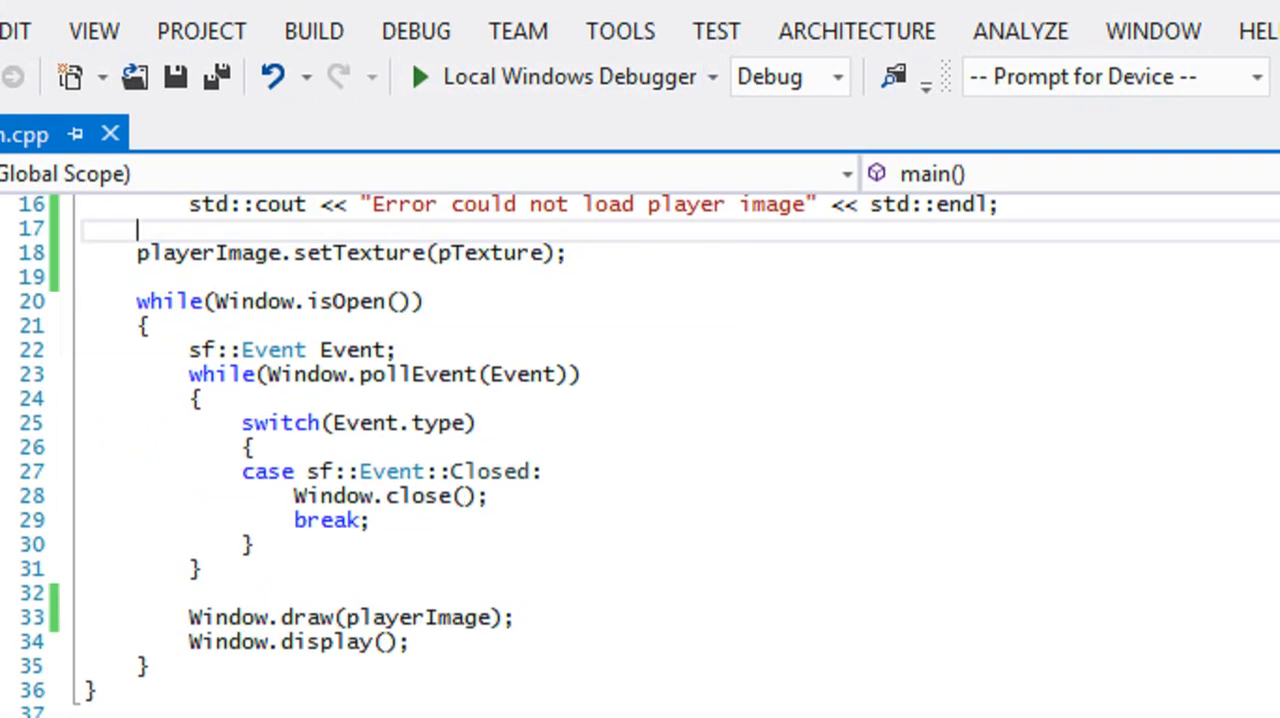